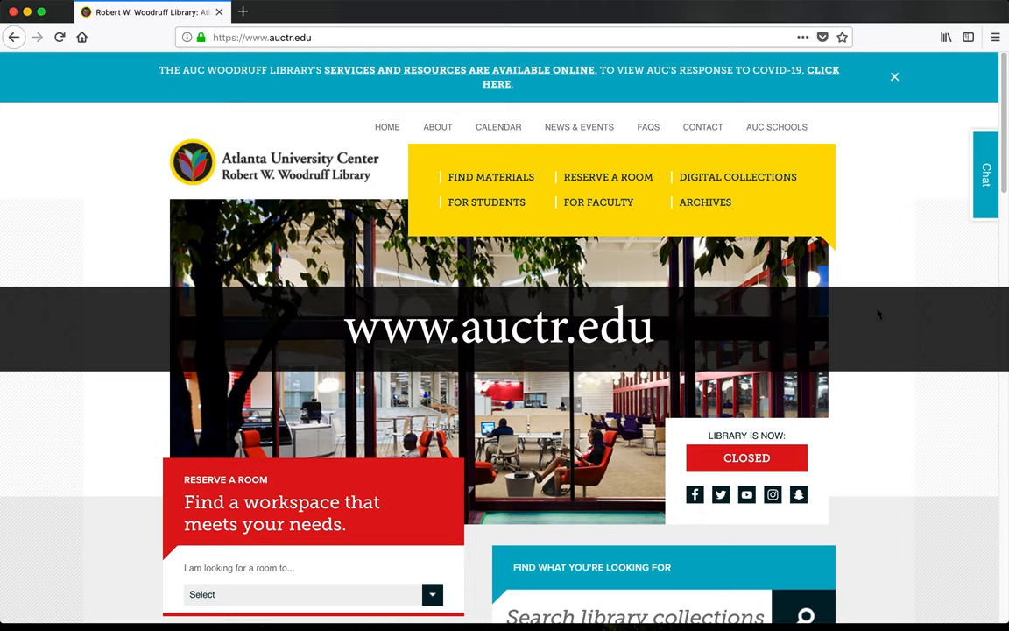
Browse the subject librarians list and the Archives Research Center site from the library menus.
{"action": "left_click", "coordinate": [634, 613]}
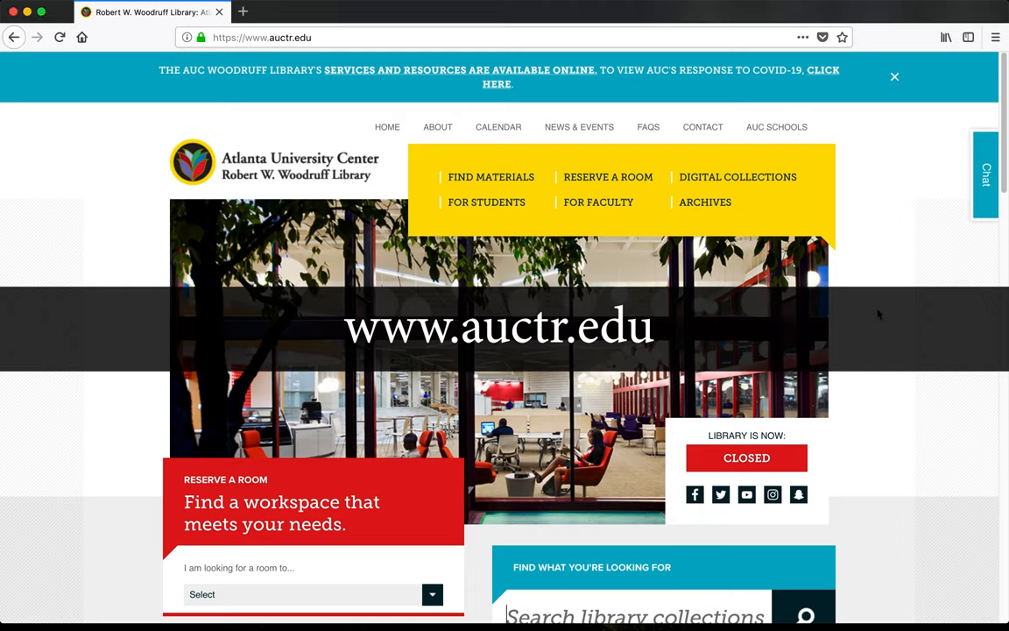
{"action": "left_click", "coordinate": [986, 171]}
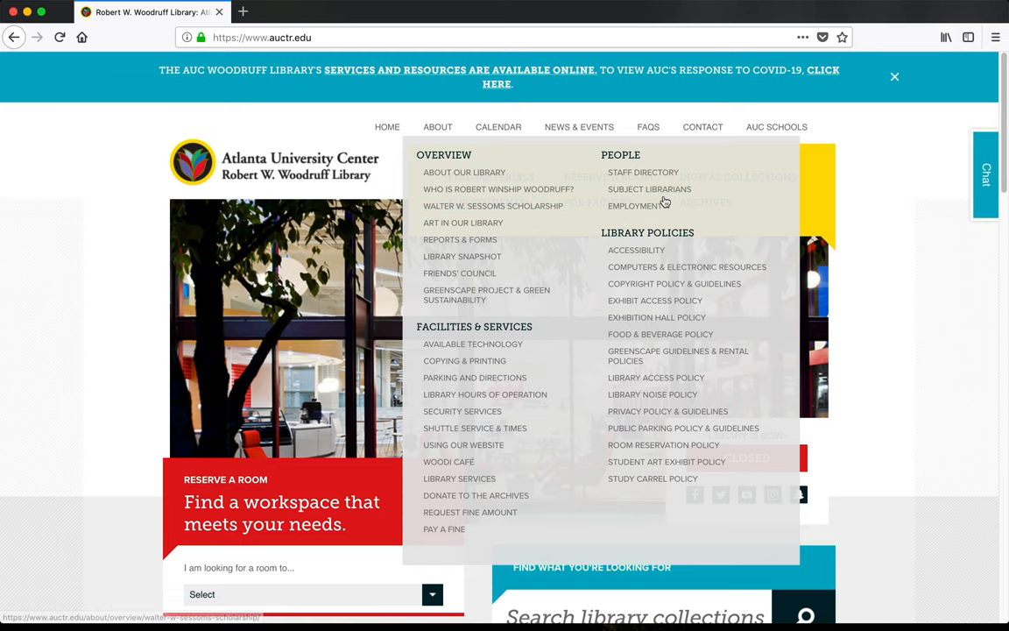
{"action": "left_click", "coordinate": [648, 189]}
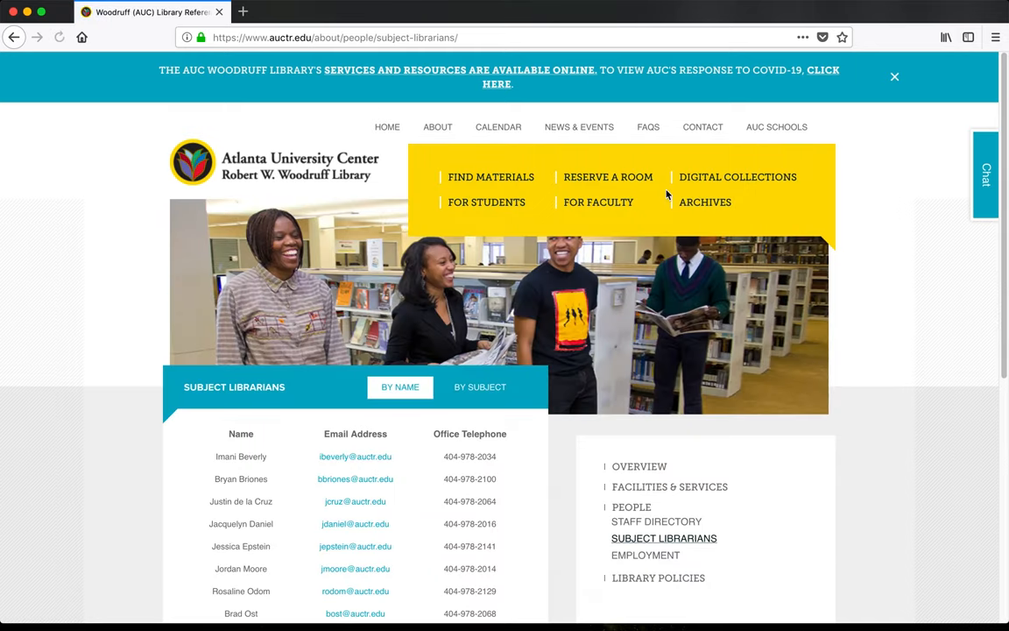
{"action": "mouse_move", "coordinate": [705, 203]}
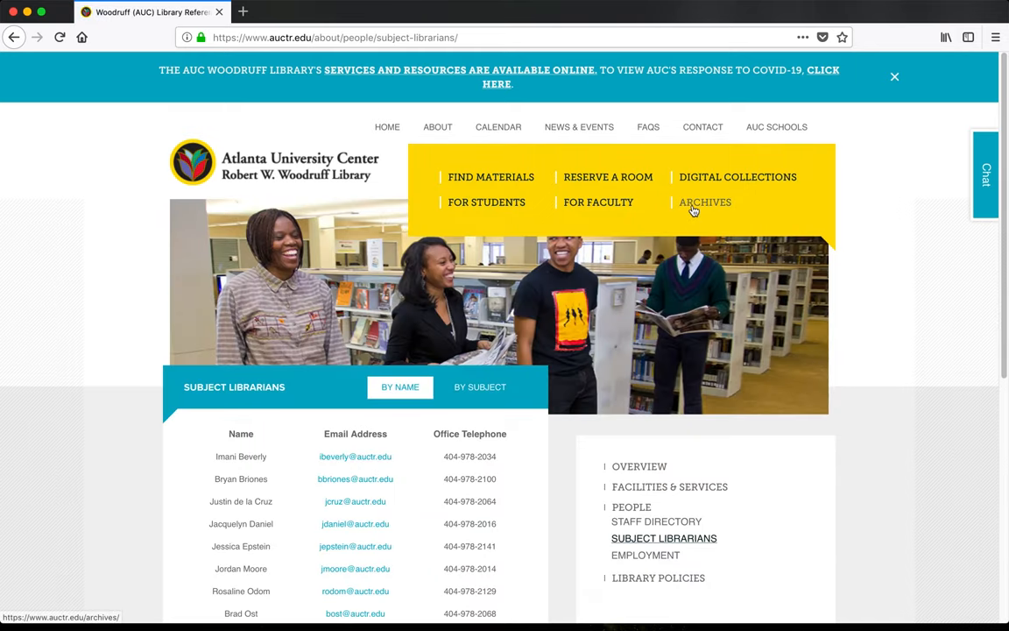
{"action": "left_click", "coordinate": [704, 204]}
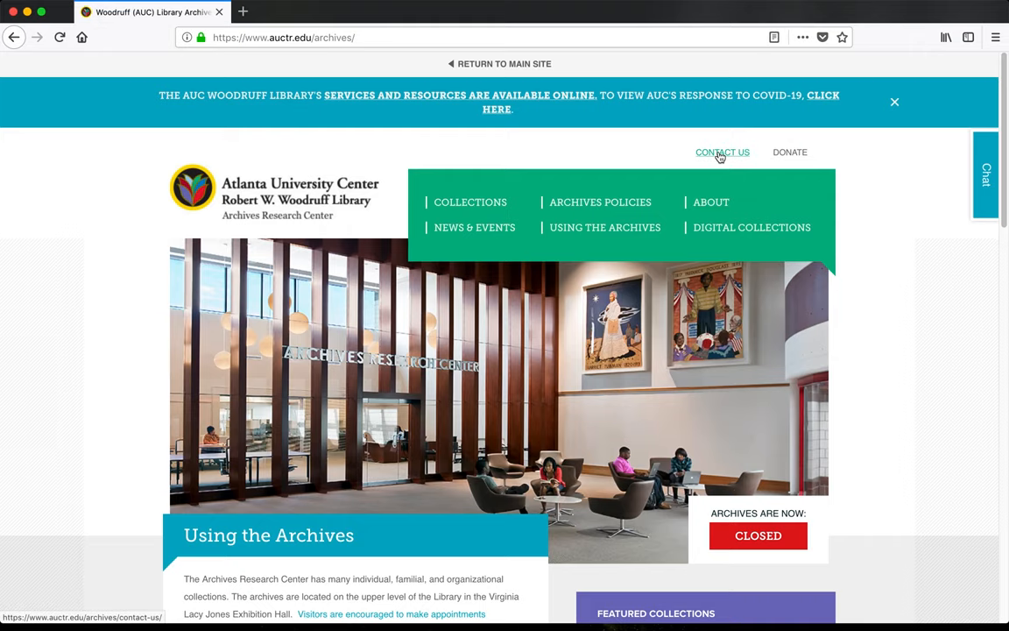
{"action": "left_click", "coordinate": [722, 150]}
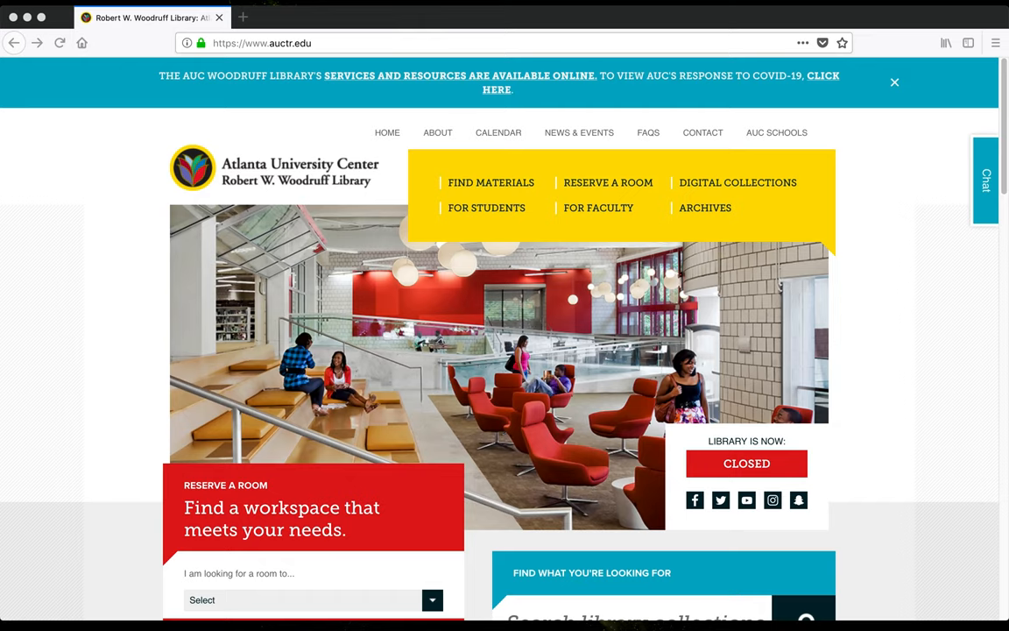
{"action": "mouse_move", "coordinate": [515, 305]}
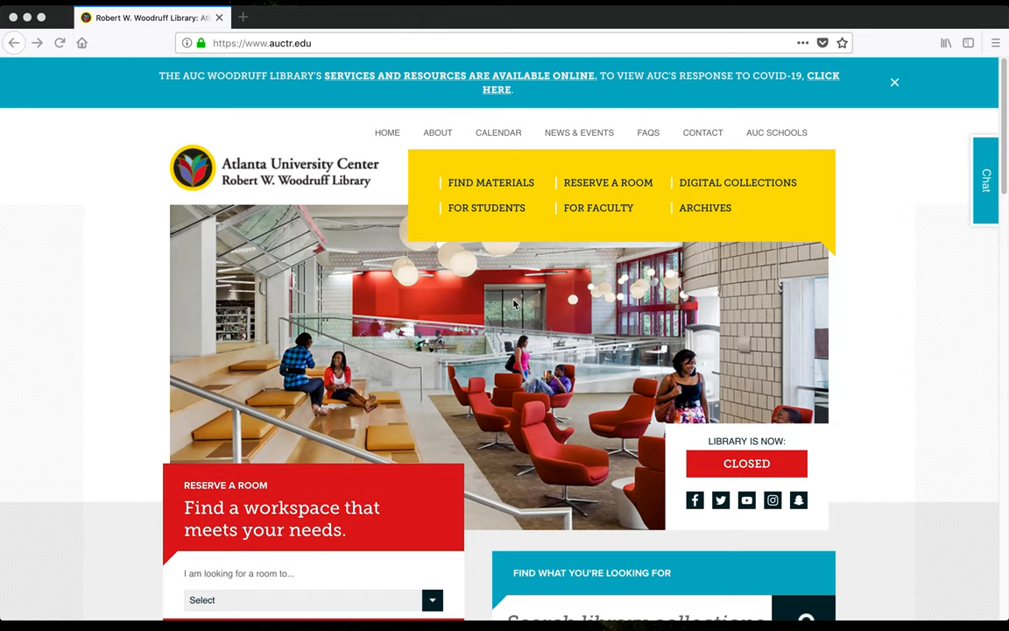
{"action": "mouse_move", "coordinate": [708, 138]}
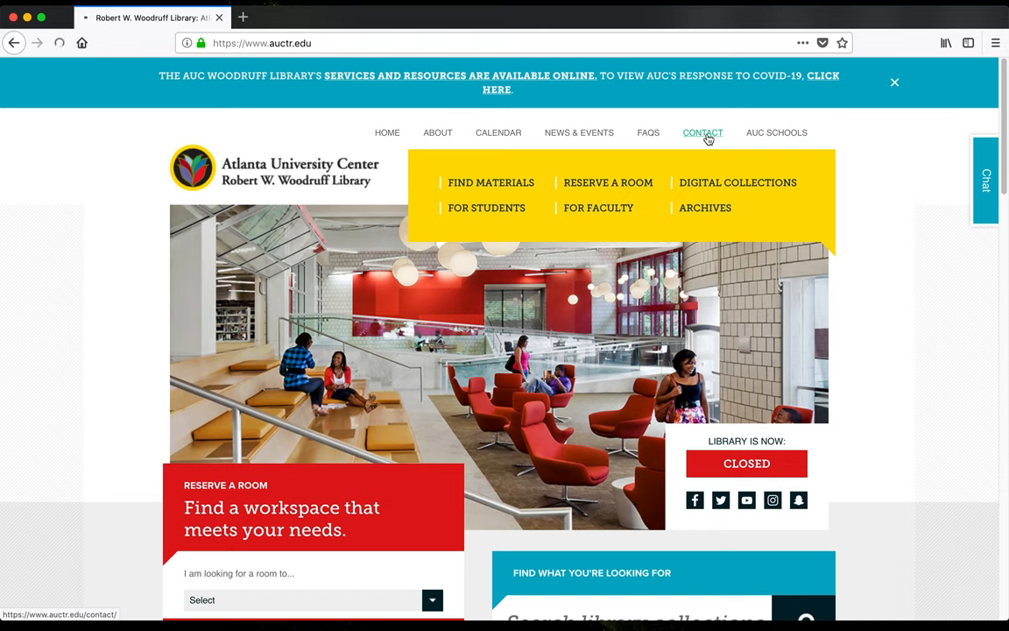
Look over the library's contact form page and return to the home page.
{"action": "left_click", "coordinate": [701, 133]}
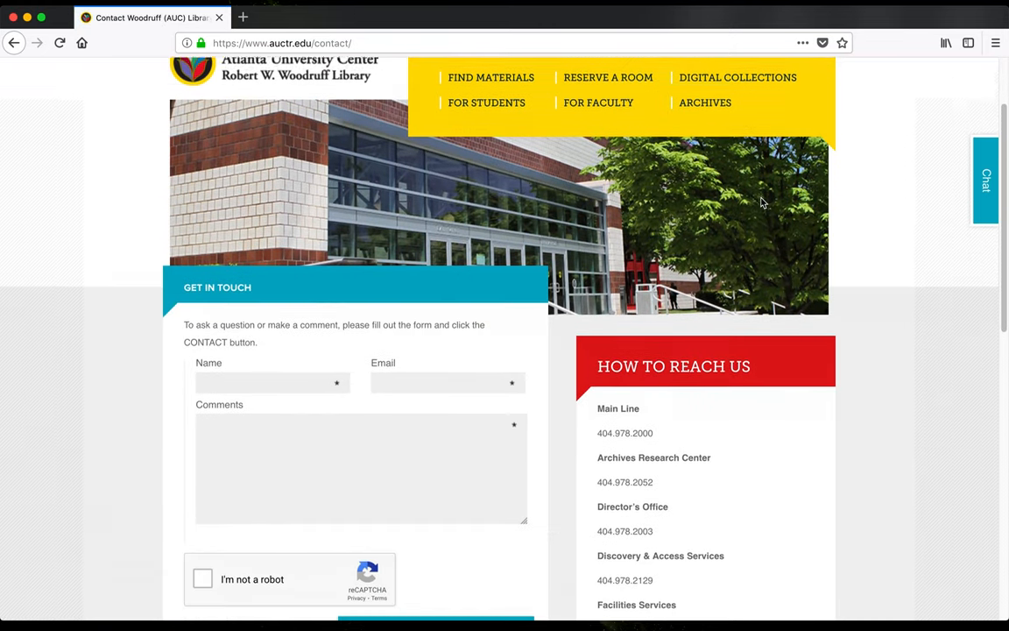
{"action": "scroll", "scroll_direction": "down", "scroll_amount": 3}
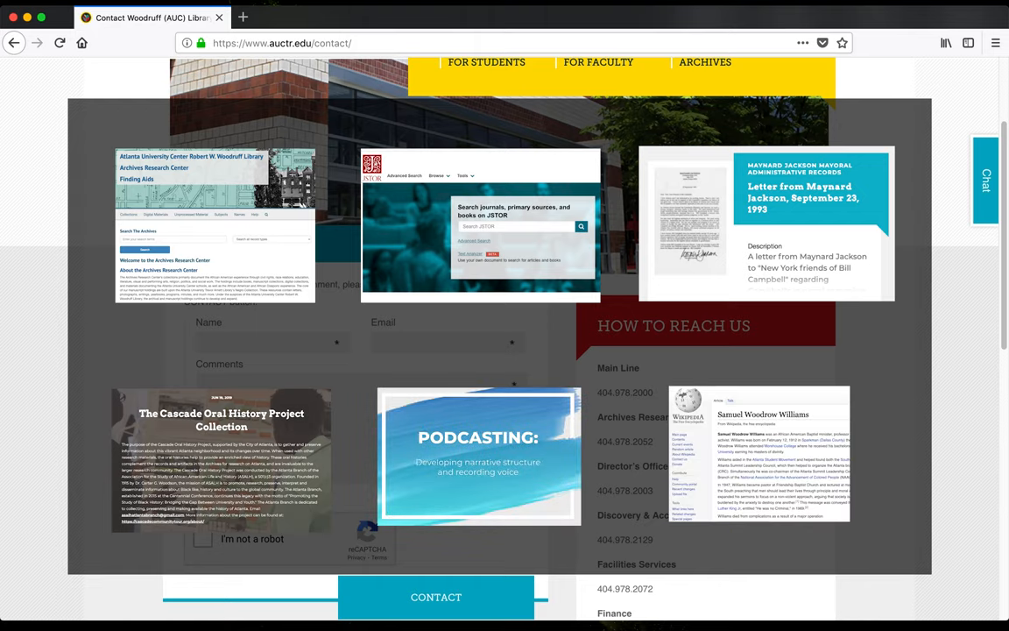
{"action": "left_click", "coordinate": [14, 42]}
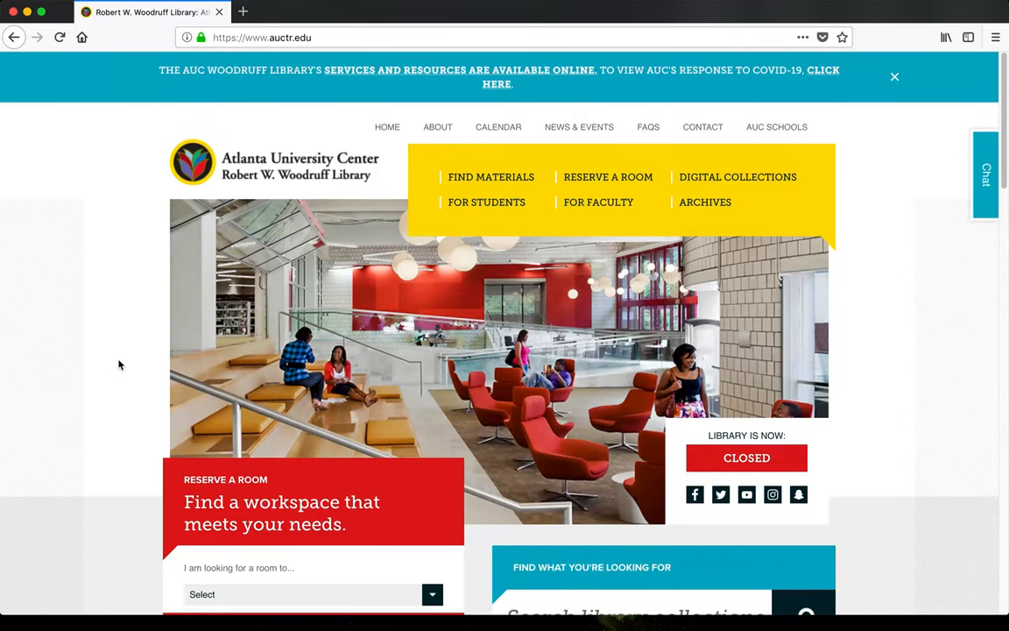
From Find Materials, search Our Library Catalog for 'the end of everything katie mack'.
{"action": "left_click", "coordinate": [490, 177]}
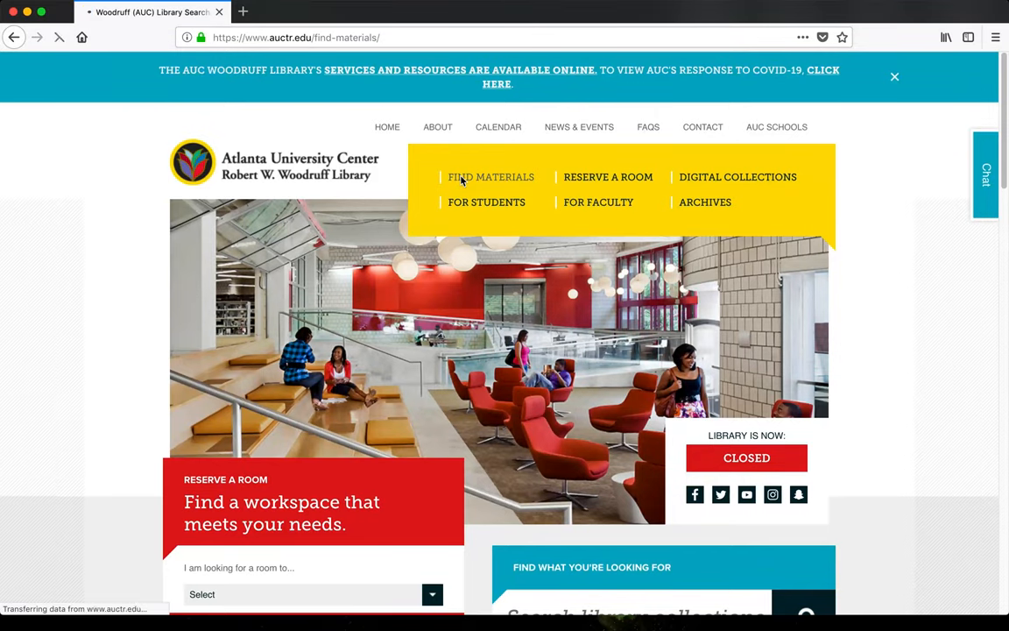
{"action": "scroll", "scroll_direction": "down", "scroll_amount": 3}
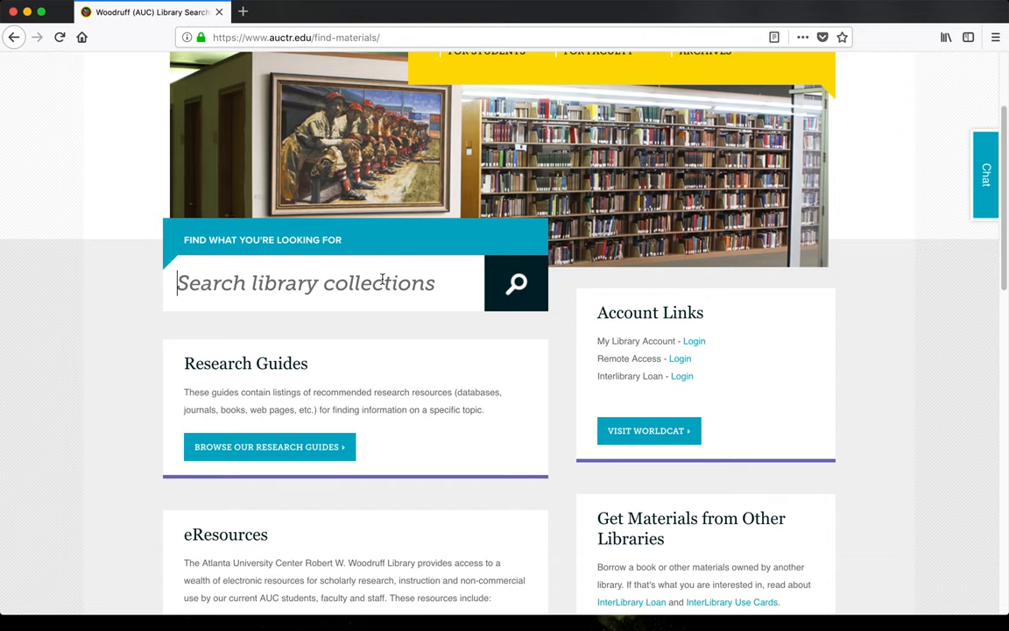
{"action": "type", "text": "the end of everything katie mack"}
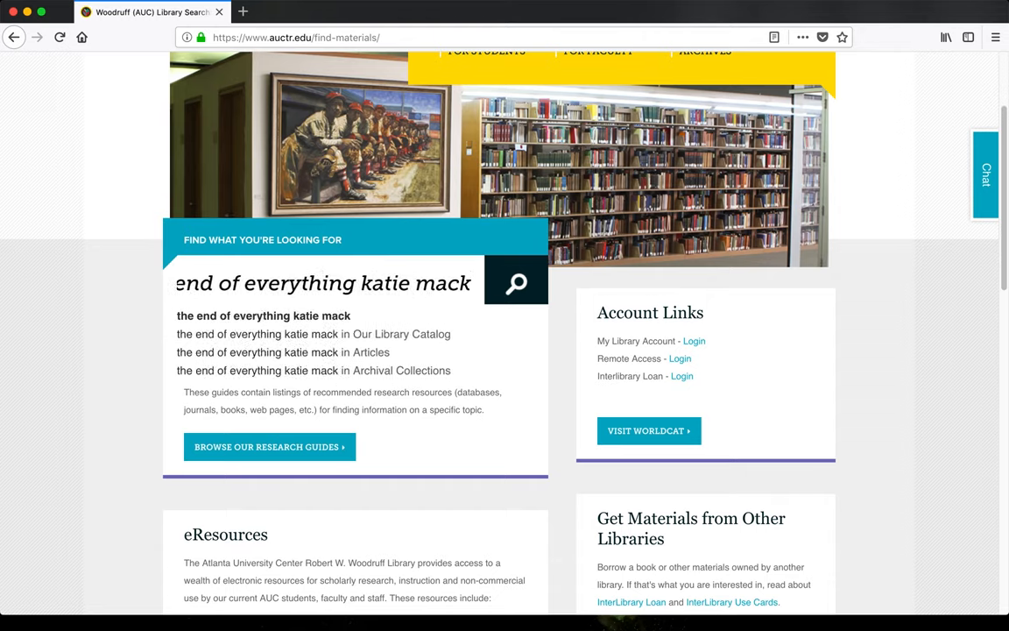
{"action": "left_click", "coordinate": [515, 284]}
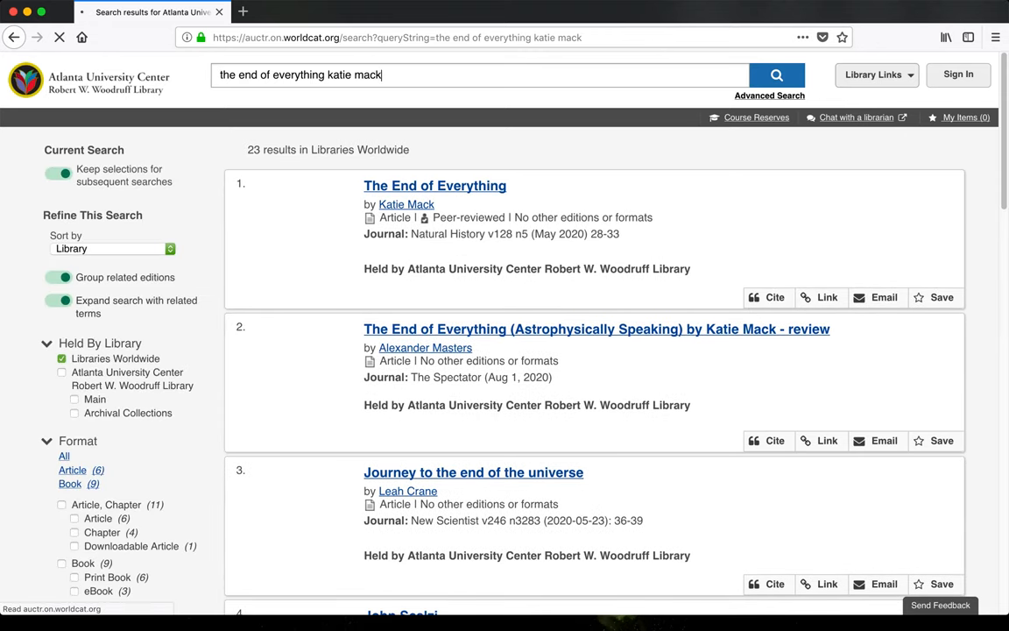
Open the WorldCat record for The end of everything by Katie Mack and look through its details.
{"action": "scroll", "scroll_direction": "down", "scroll_amount": 3}
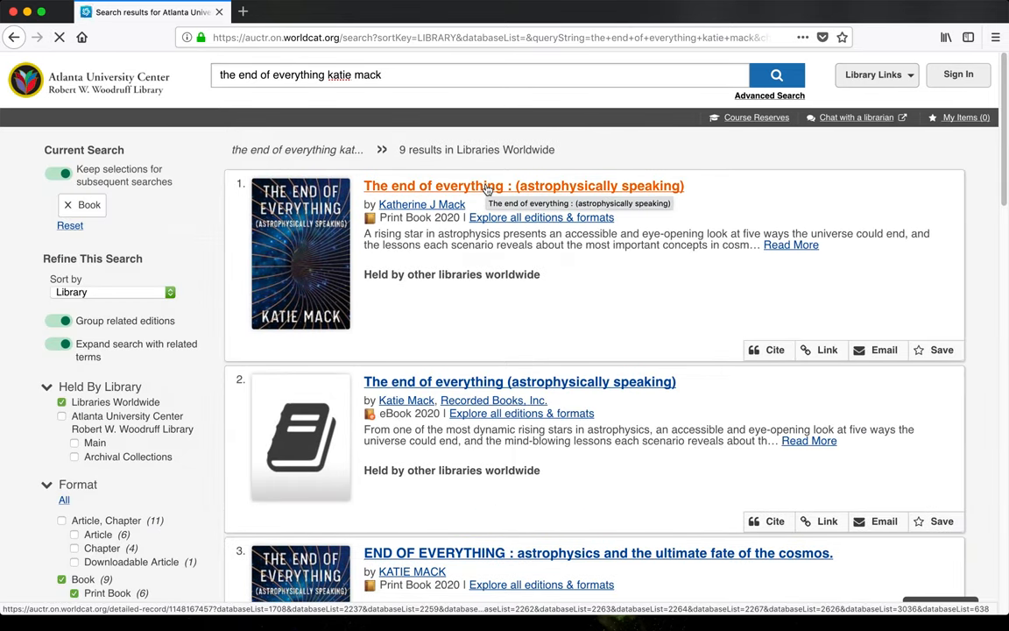
{"action": "left_click", "coordinate": [522, 186]}
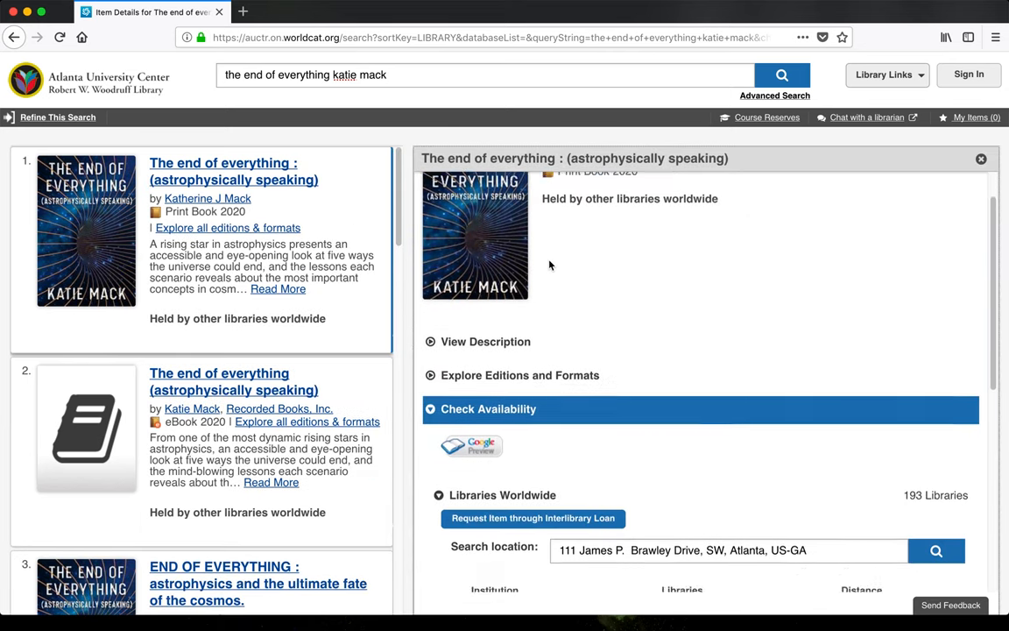
{"action": "scroll", "scroll_direction": "down", "scroll_amount": 3}
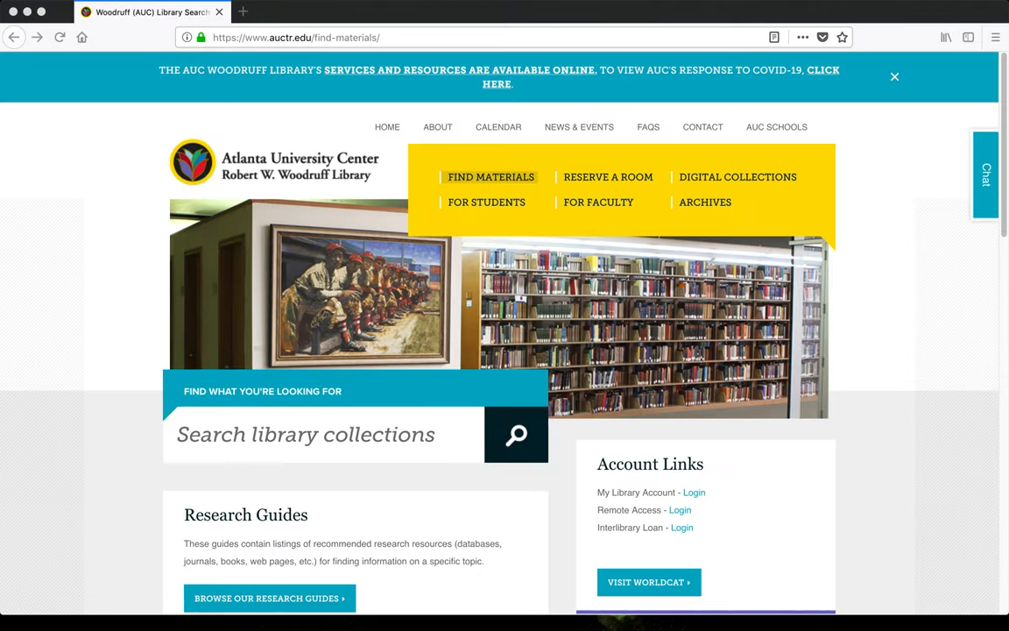
{"action": "mouse_move", "coordinate": [406, 165]}
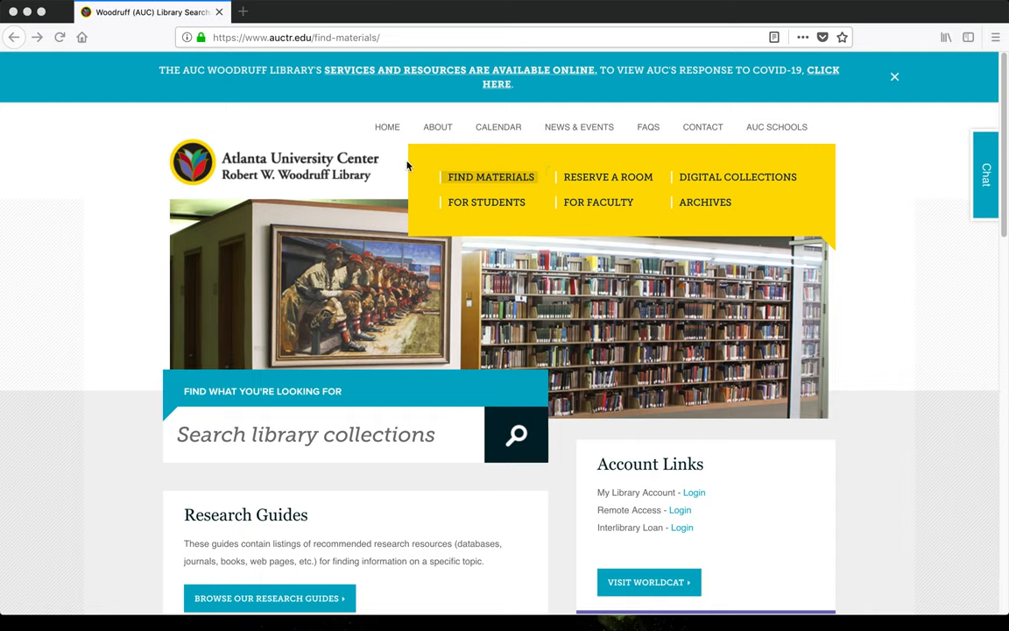
{"action": "mouse_move", "coordinate": [858, 196]}
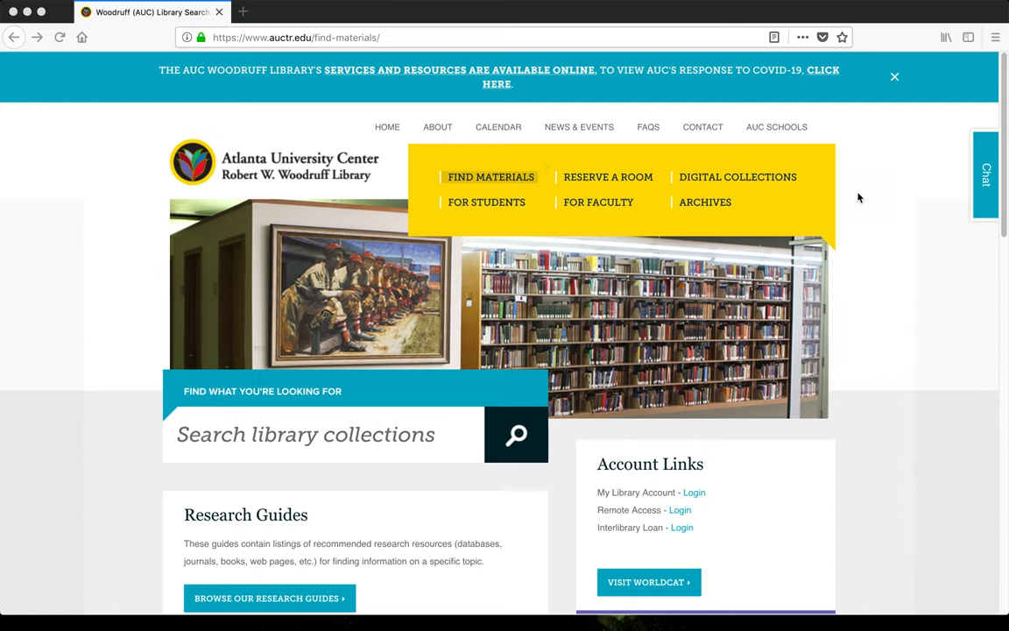
Open Browse Our Research Guides from the Find Materials page in a new tab.
{"action": "scroll", "scroll_direction": "down", "scroll_amount": 3}
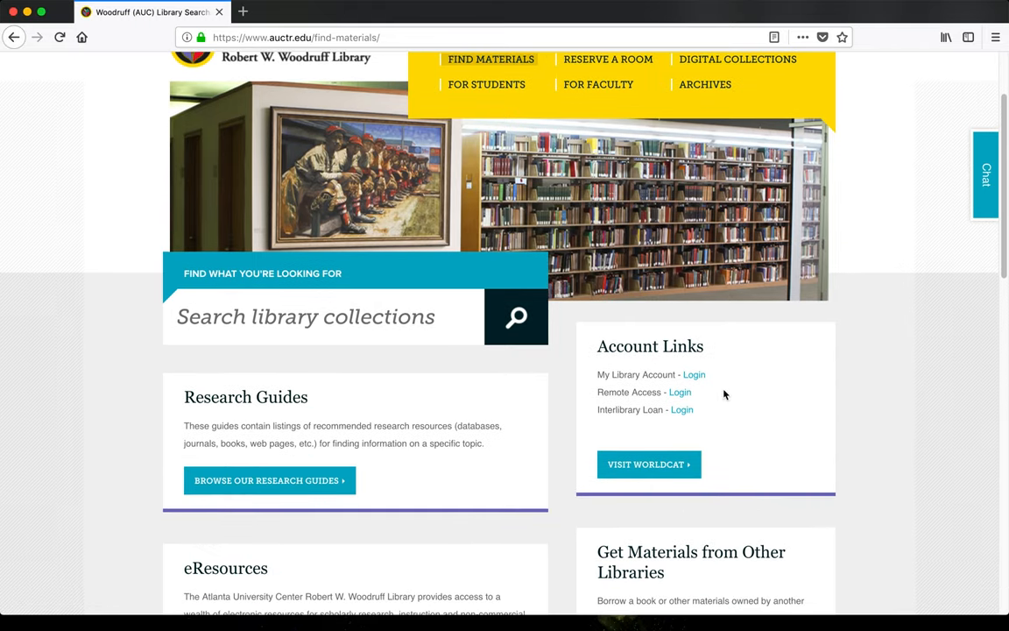
{"action": "mouse_move", "coordinate": [681, 409]}
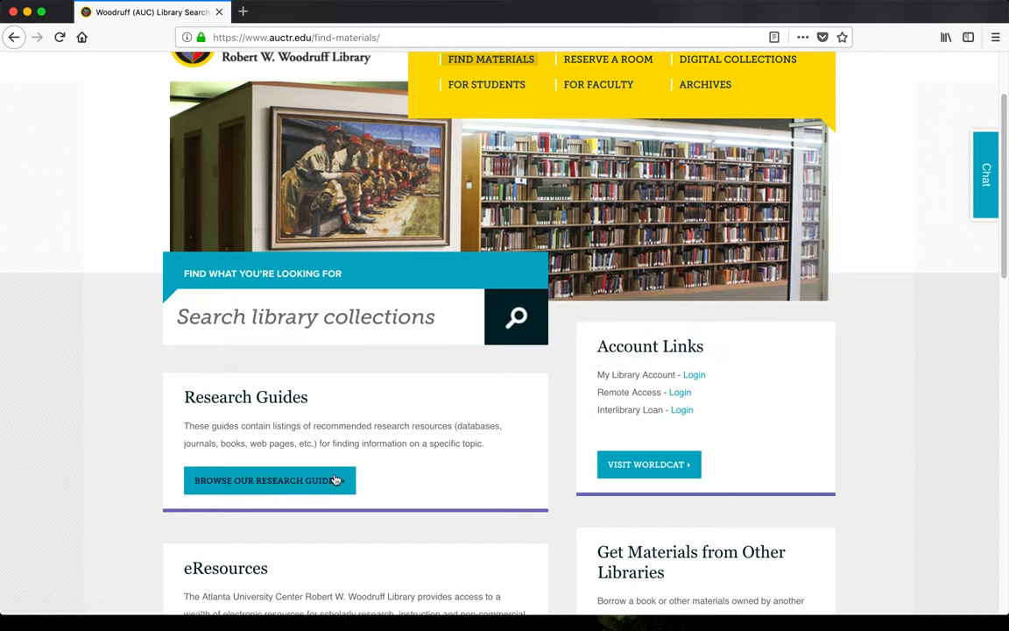
{"action": "left_click", "coordinate": [270, 480]}
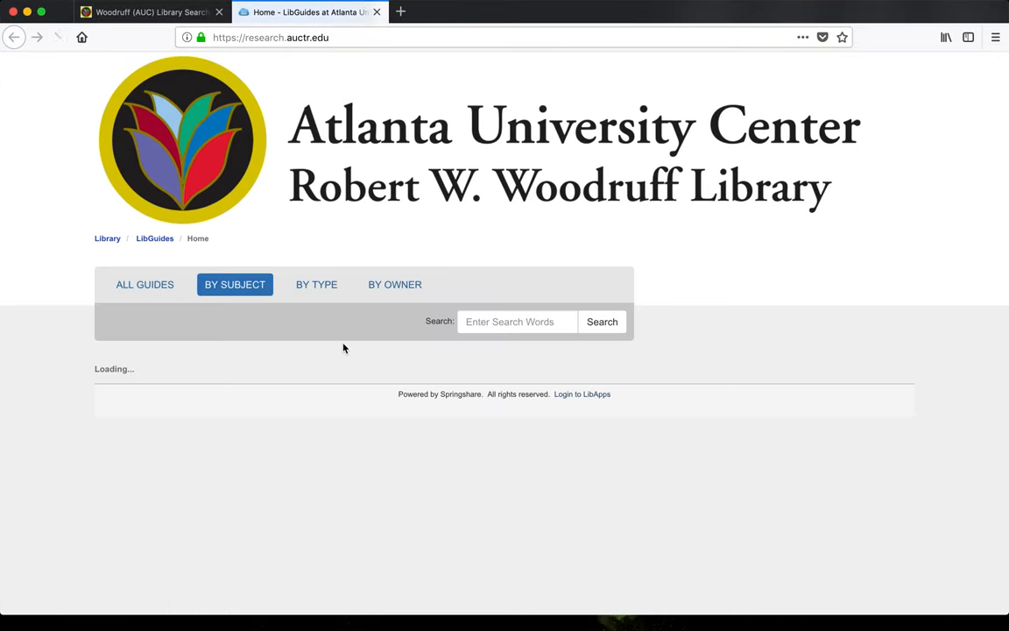
Browse guides By Subject, expand 2020 AUC Virtual Services and view the AUC Faculty Virtual Services guide.
{"action": "left_click", "coordinate": [235, 284]}
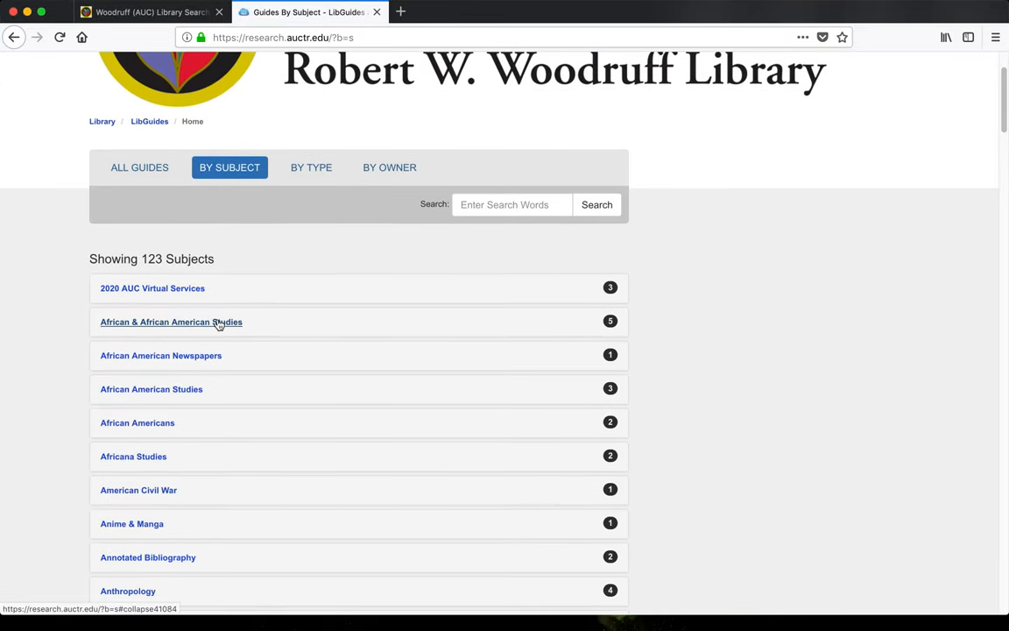
{"action": "left_click", "coordinate": [172, 322]}
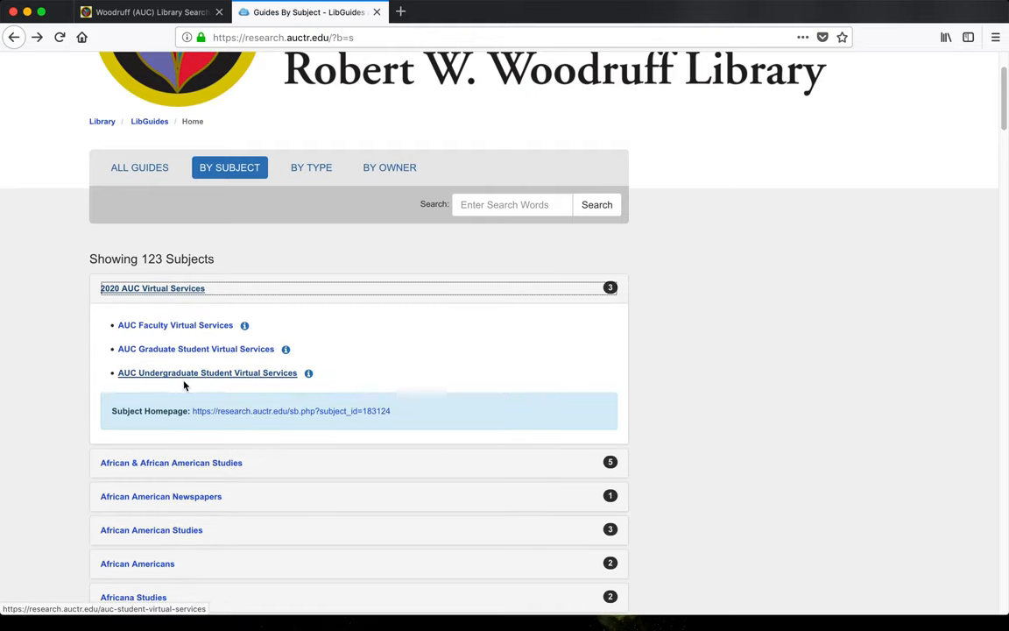
{"action": "mouse_move", "coordinate": [186, 324]}
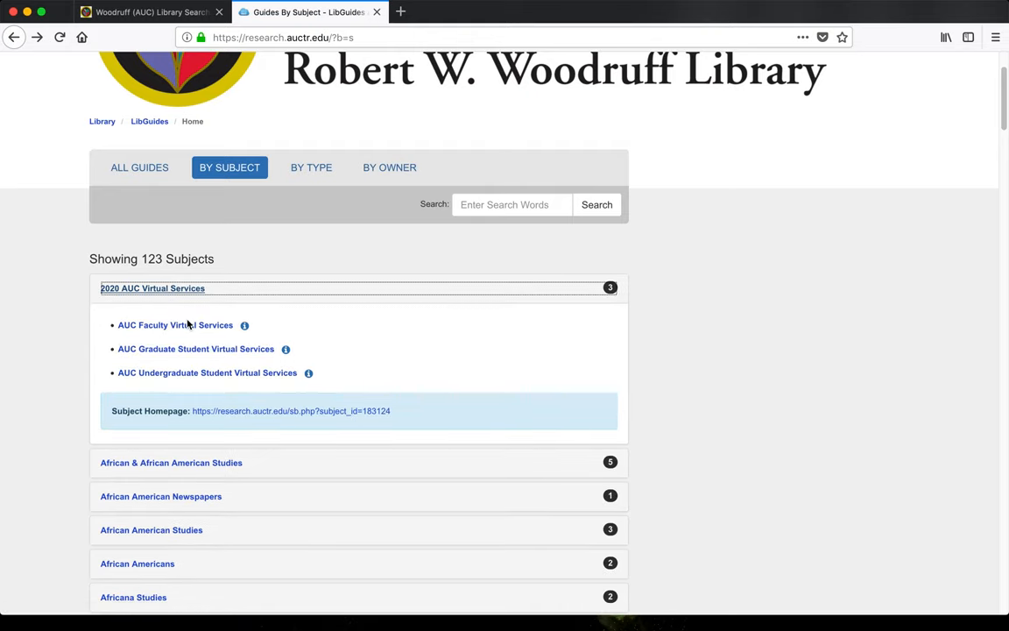
{"action": "left_click", "coordinate": [175, 324]}
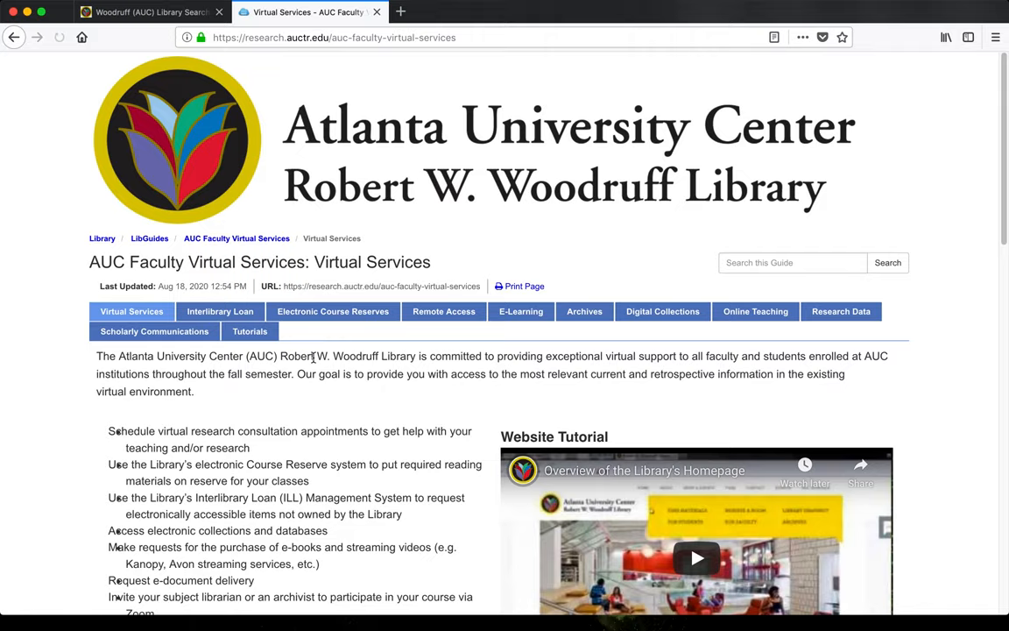
{"action": "scroll", "scroll_direction": "down", "scroll_amount": 3}
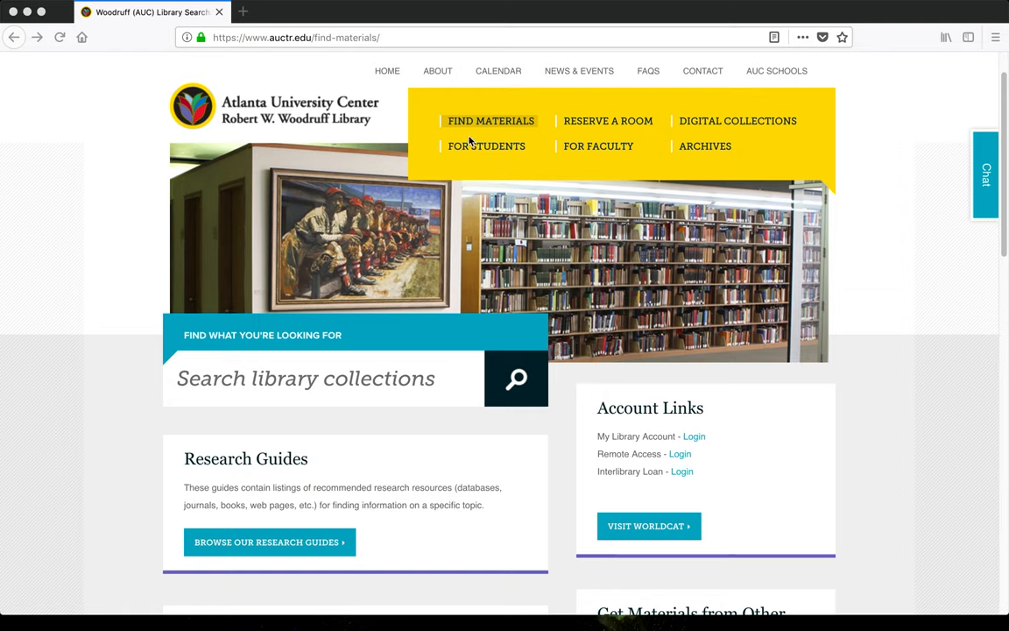
{"action": "mouse_move", "coordinate": [403, 364]}
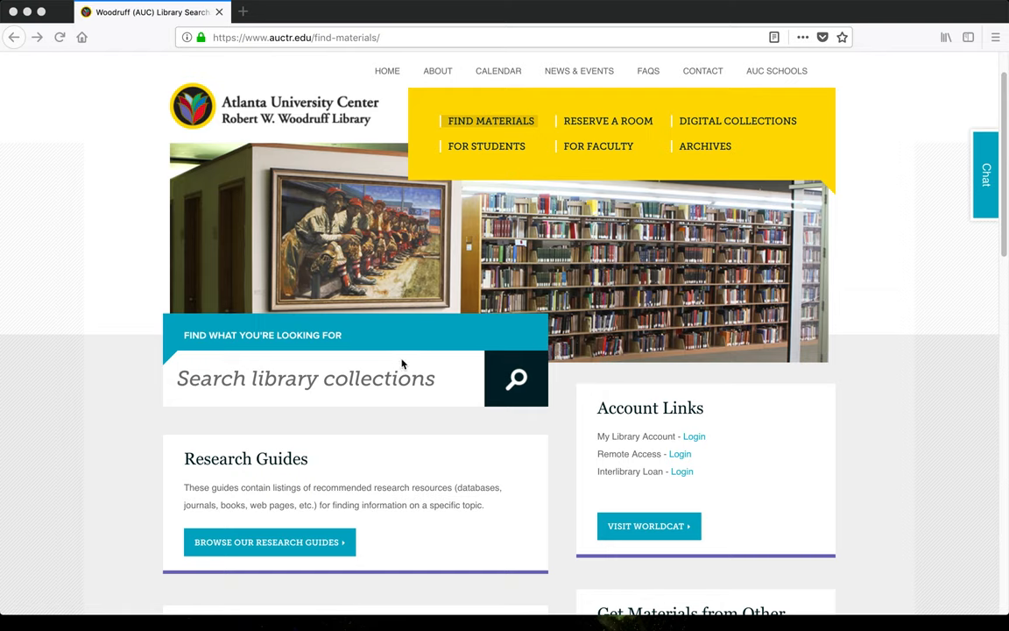
{"action": "mouse_move", "coordinate": [317, 402]}
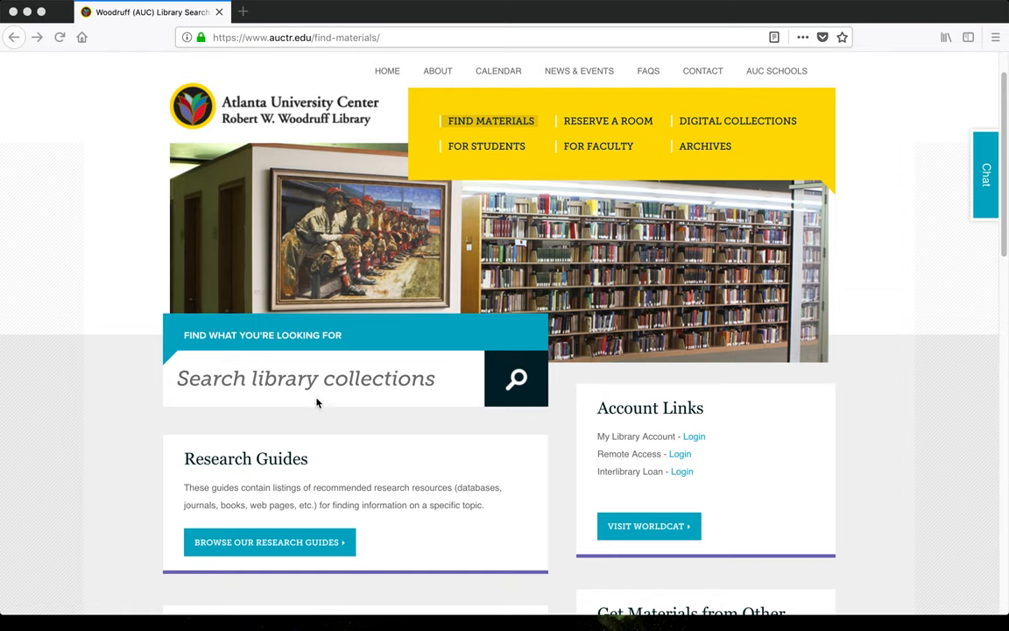
{"action": "scroll", "scroll_direction": "down", "scroll_amount": 3}
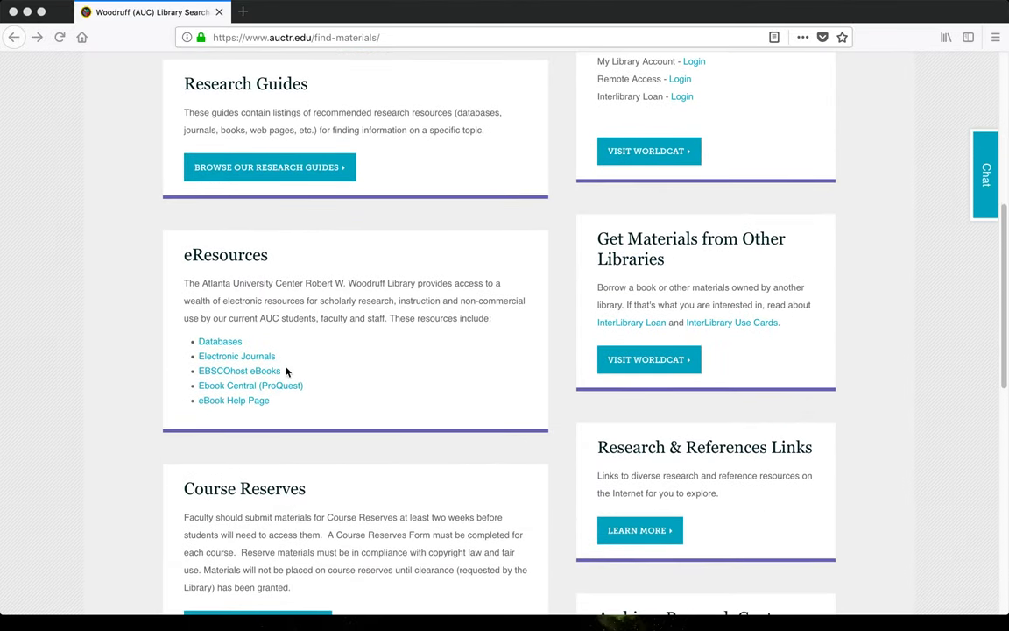
{"action": "mouse_move", "coordinate": [203, 359]}
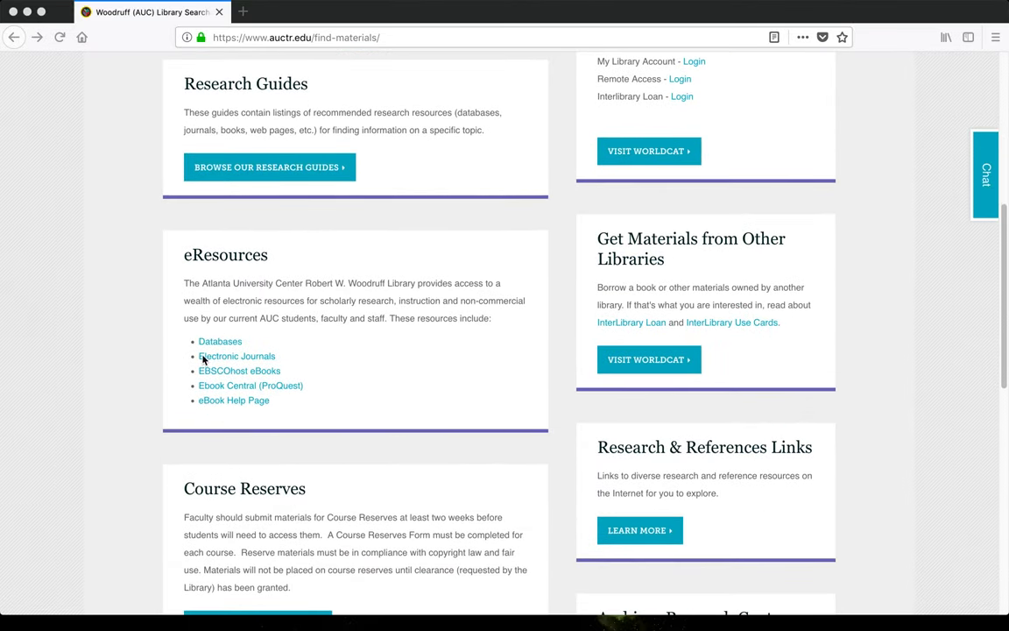
{"action": "scroll", "scroll_direction": "down", "scroll_amount": 3}
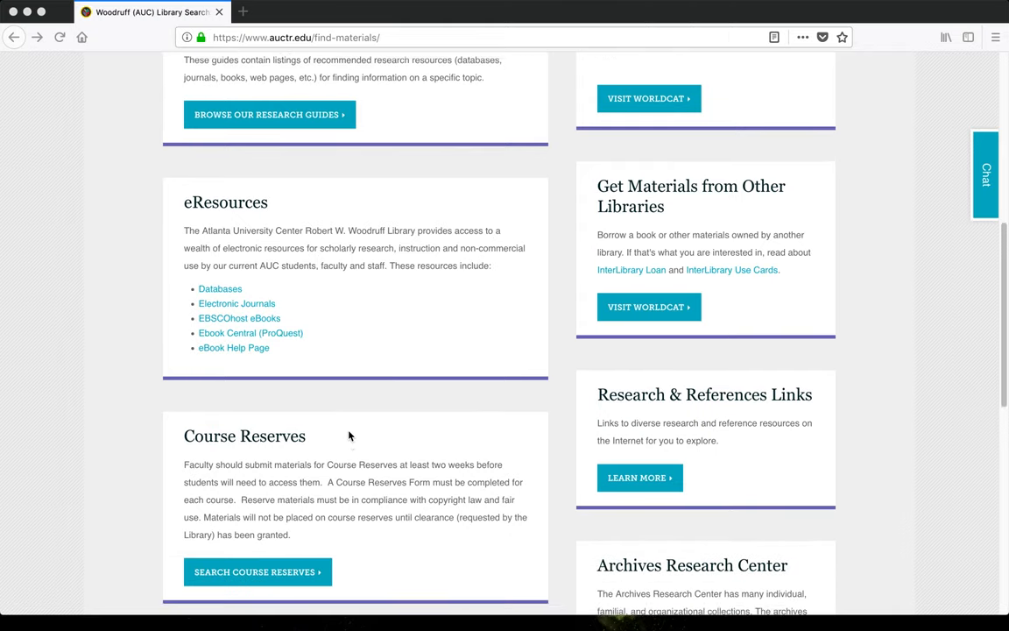
{"action": "scroll", "scroll_direction": "down", "scroll_amount": 3}
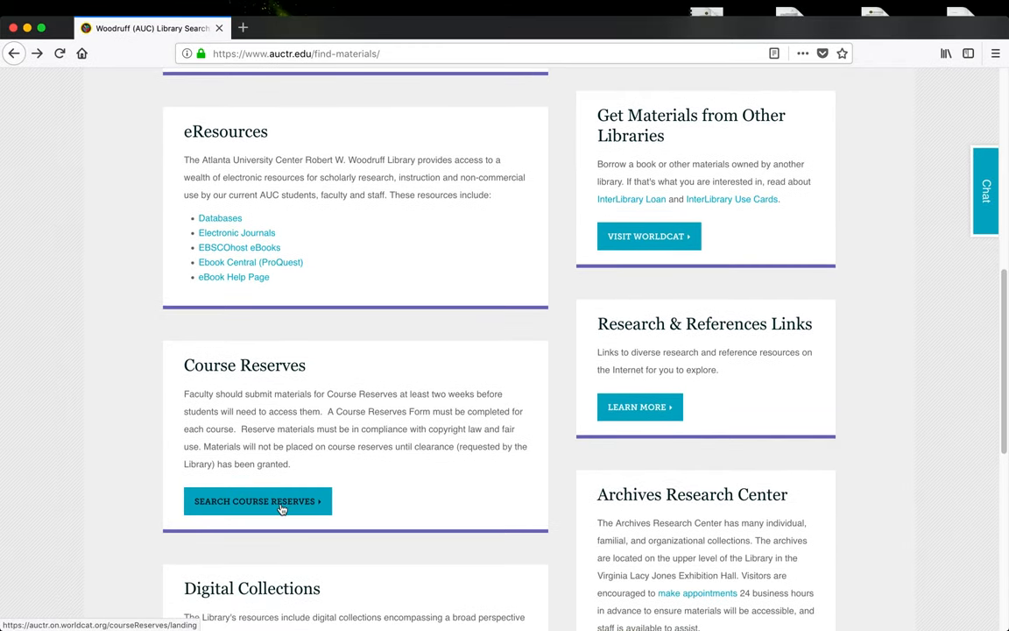
{"action": "left_click", "coordinate": [257, 501]}
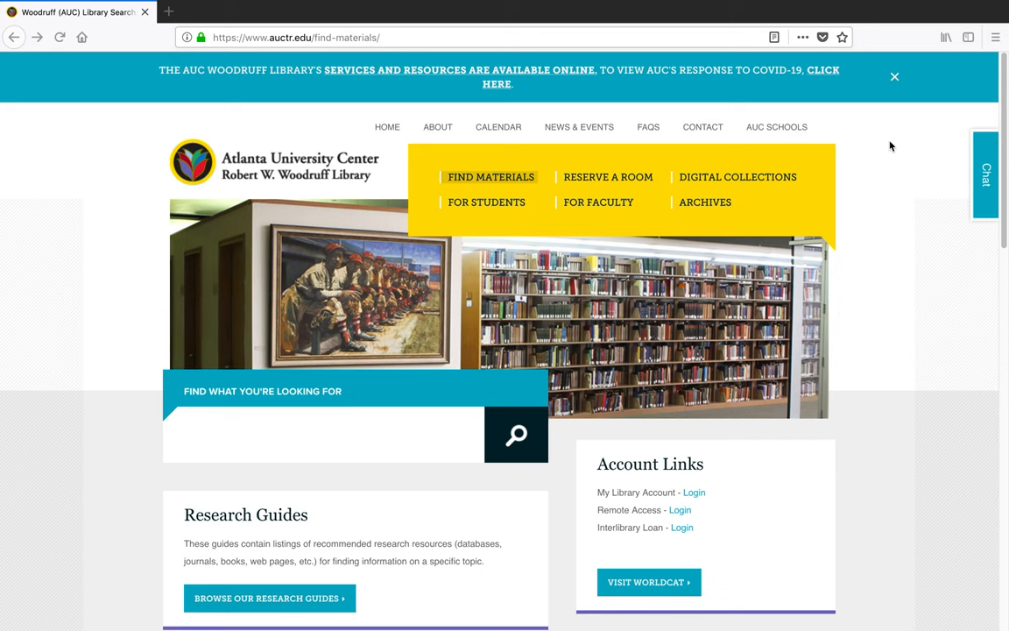
Scroll the eResources A–Z database list down to the K, L and M entries.
{"action": "scroll", "scroll_direction": "down", "scroll_amount": 3}
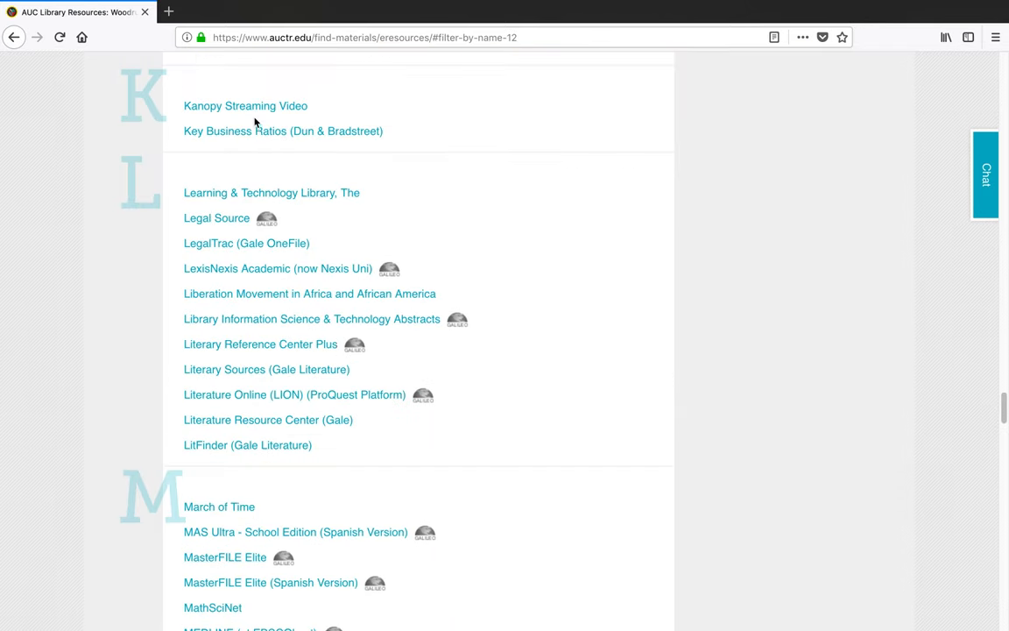
{"action": "mouse_move", "coordinate": [256, 112]}
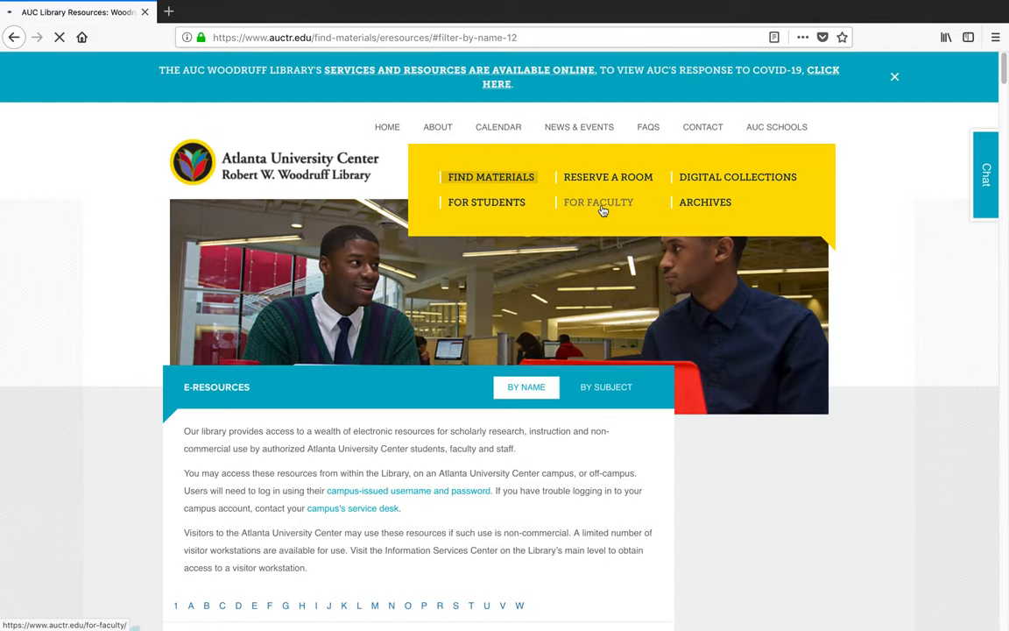
Review the For Faculty services page and return to the library homepage.
{"action": "left_click", "coordinate": [599, 203]}
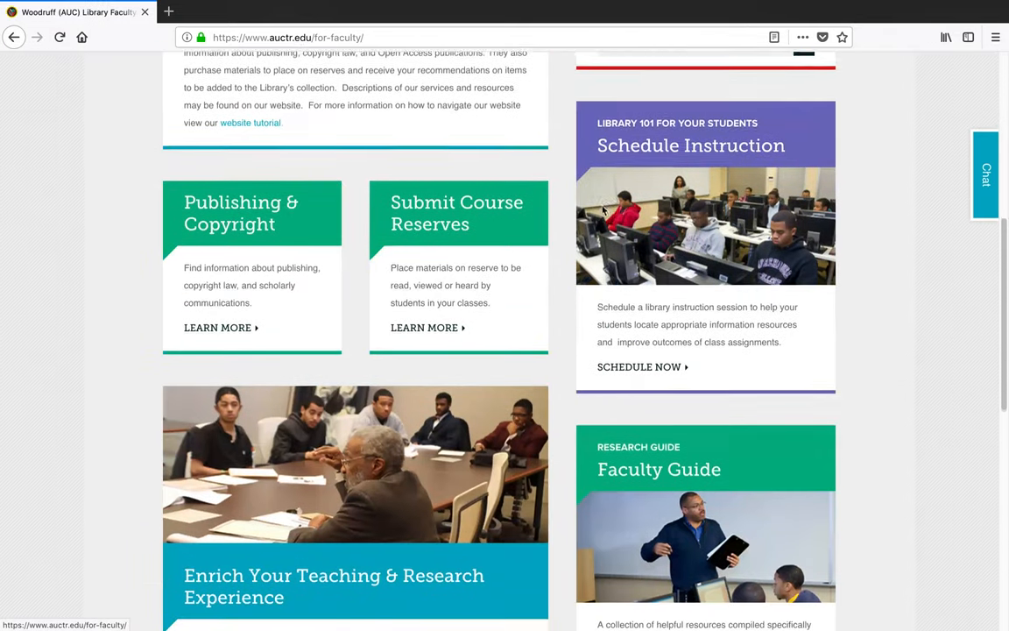
{"action": "scroll", "scroll_direction": "down", "scroll_amount": 3}
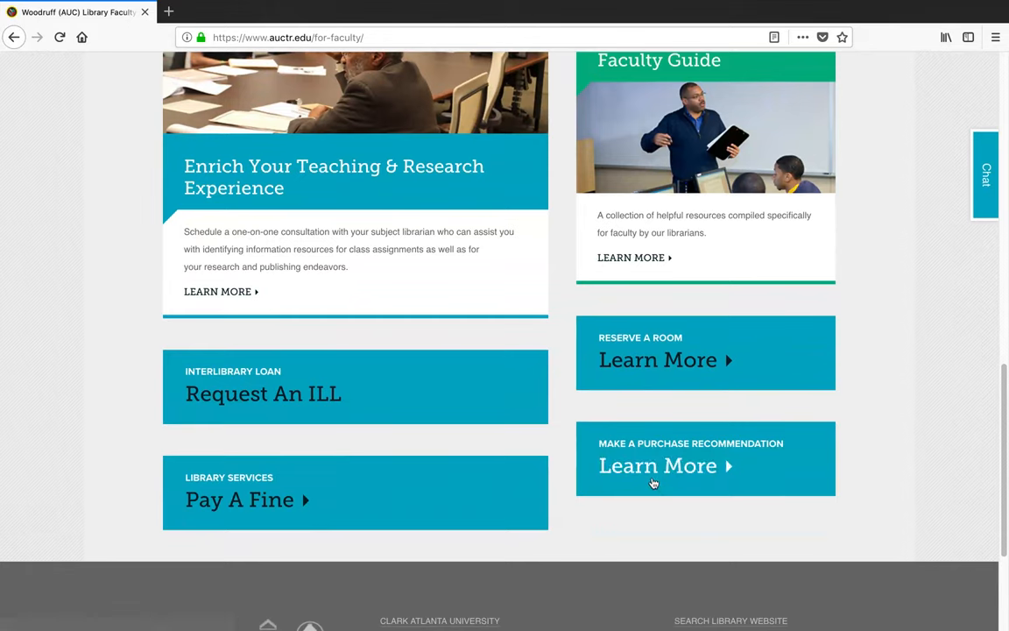
{"action": "left_click", "coordinate": [659, 466]}
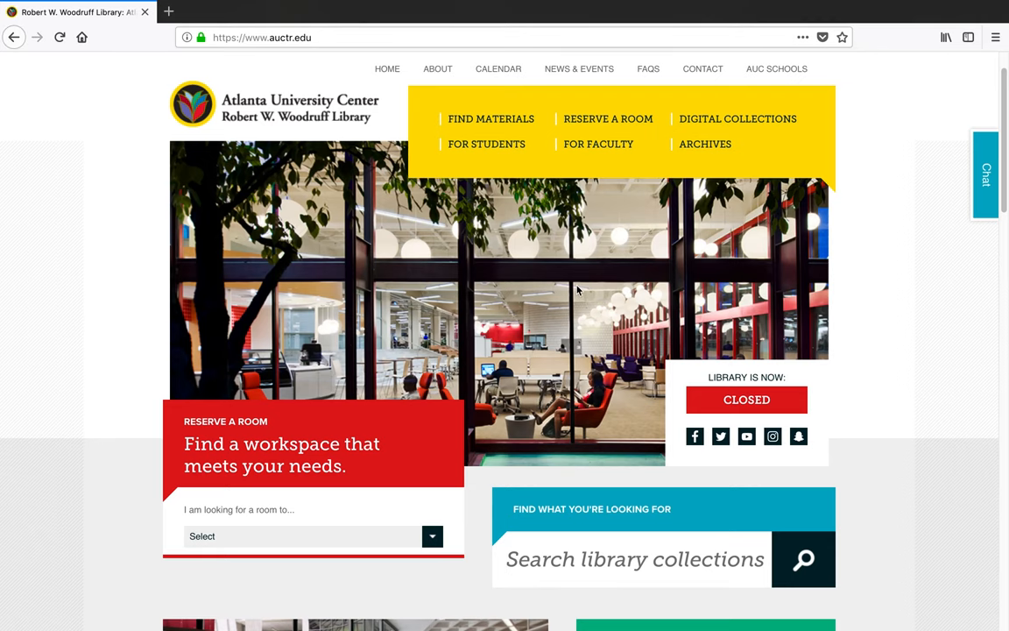
View the Digital Collections page and scroll through its featured collections.
{"action": "left_click", "coordinate": [738, 119]}
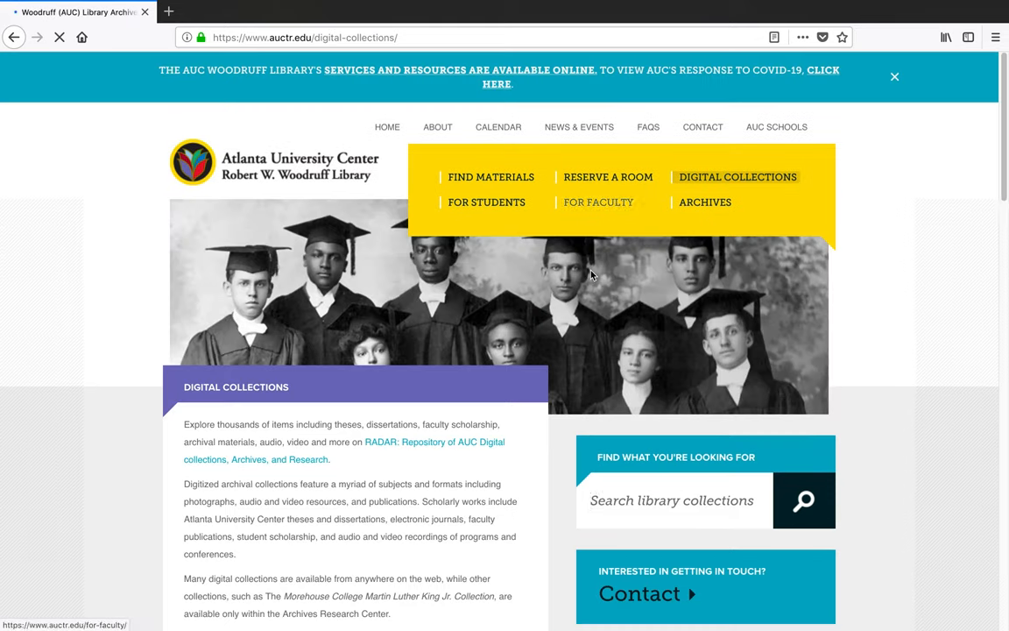
{"action": "scroll", "scroll_direction": "down", "scroll_amount": 3}
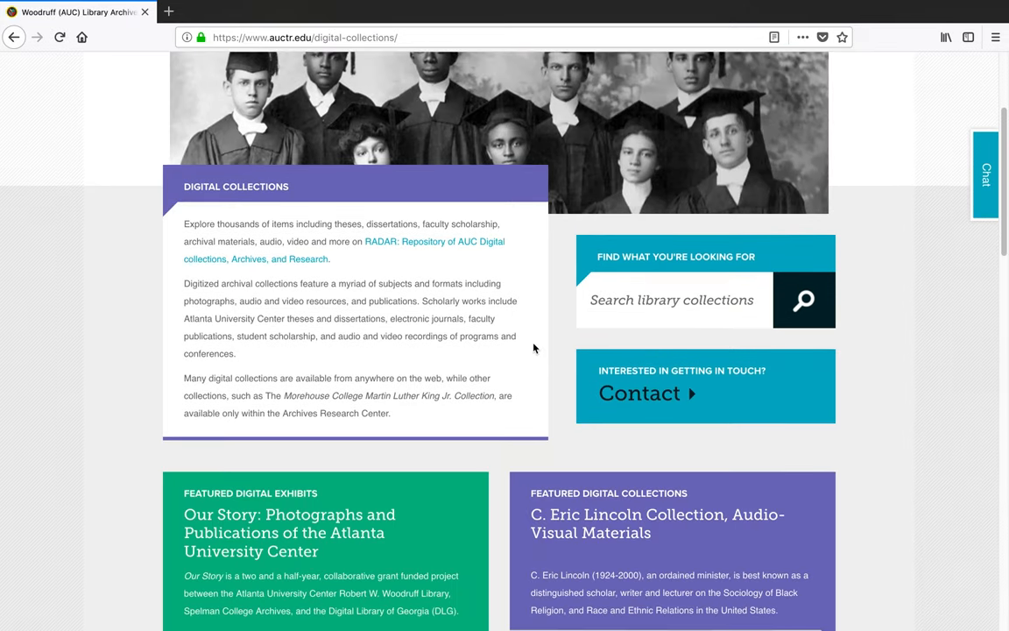
{"action": "scroll", "scroll_direction": "down", "scroll_amount": 3}
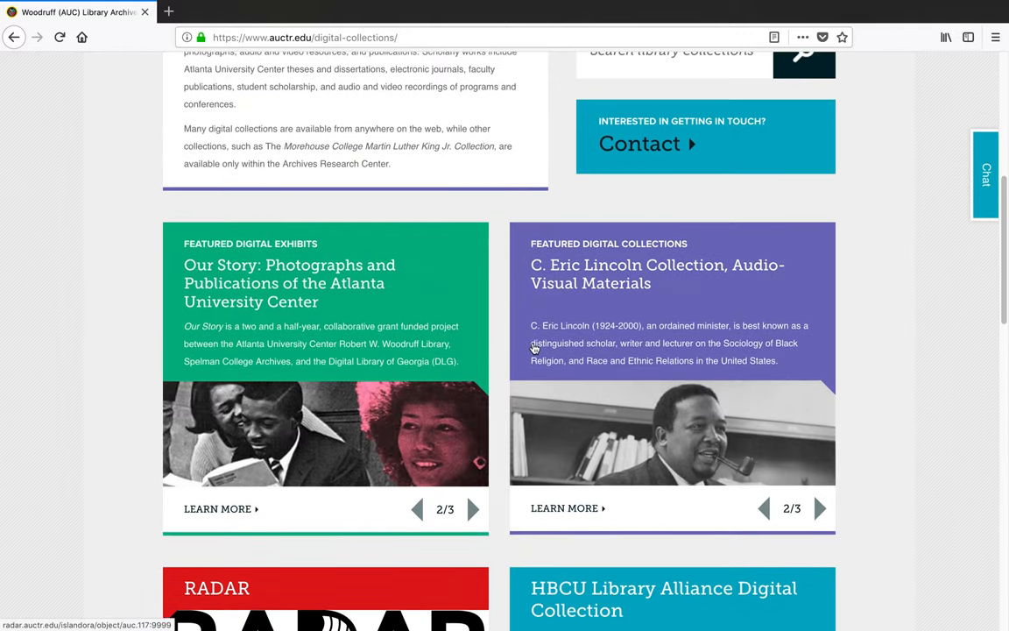
{"action": "scroll", "scroll_direction": "down", "scroll_amount": 3}
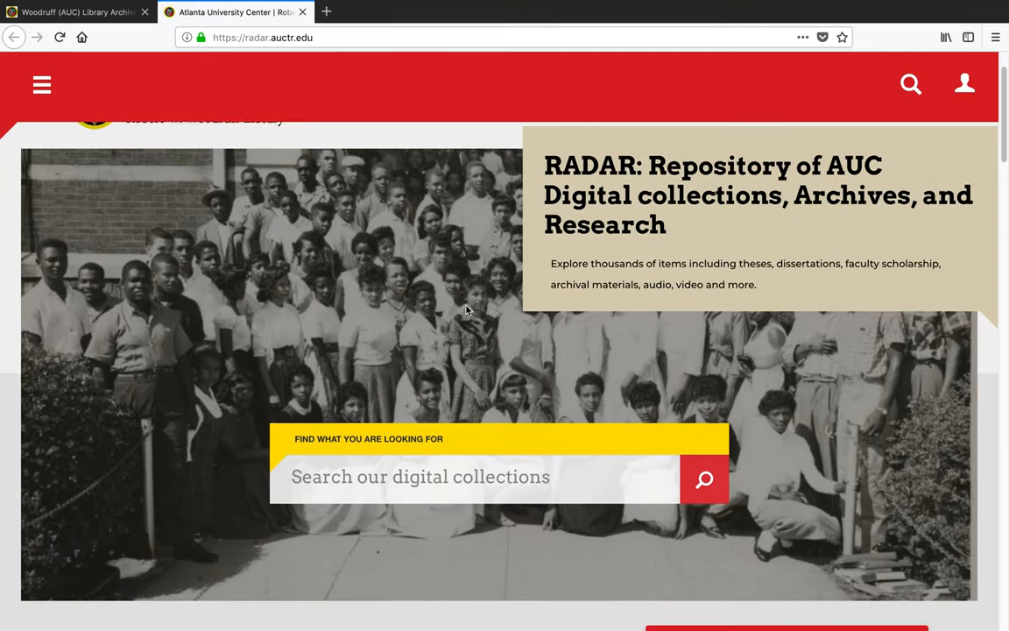
Scroll the RADAR repository home and open its Contact page.
{"action": "scroll", "scroll_direction": "down", "scroll_amount": 3}
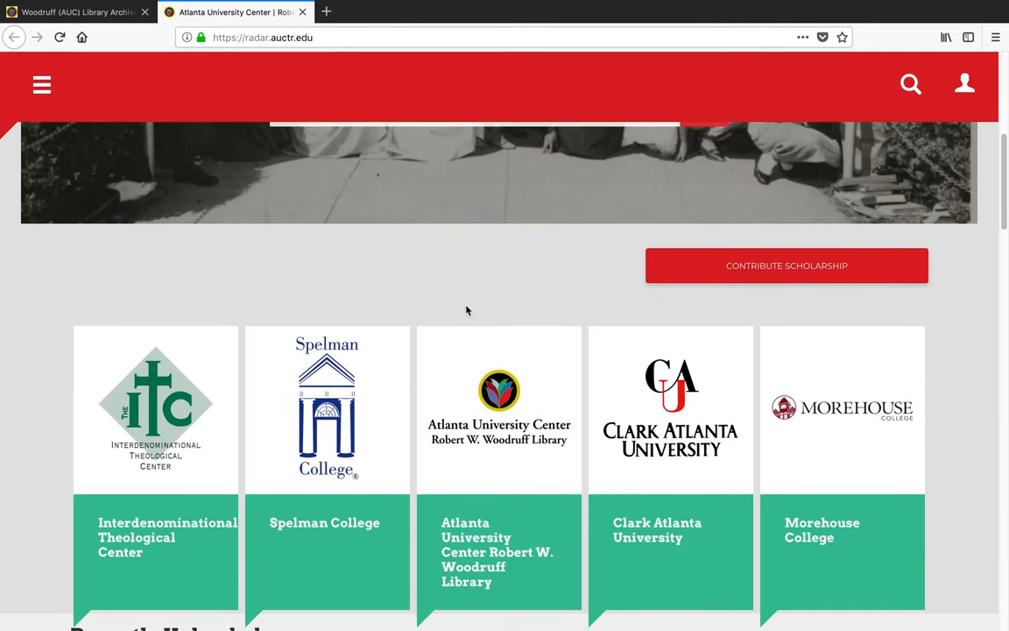
{"action": "scroll", "scroll_direction": "up", "scroll_amount": 3}
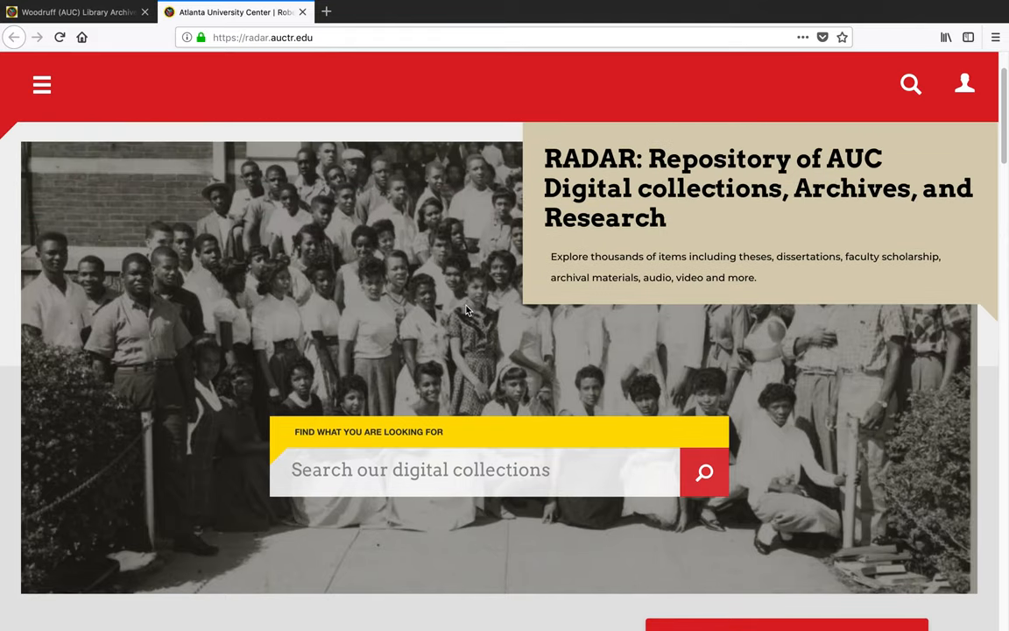
{"action": "left_click", "coordinate": [871, 174]}
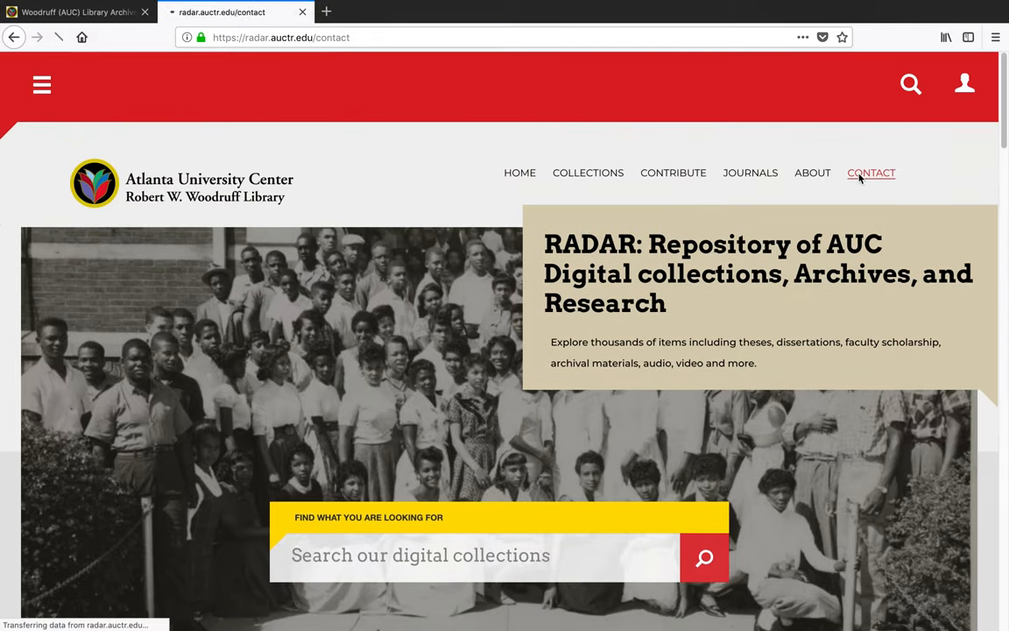
{"action": "left_click", "coordinate": [871, 174]}
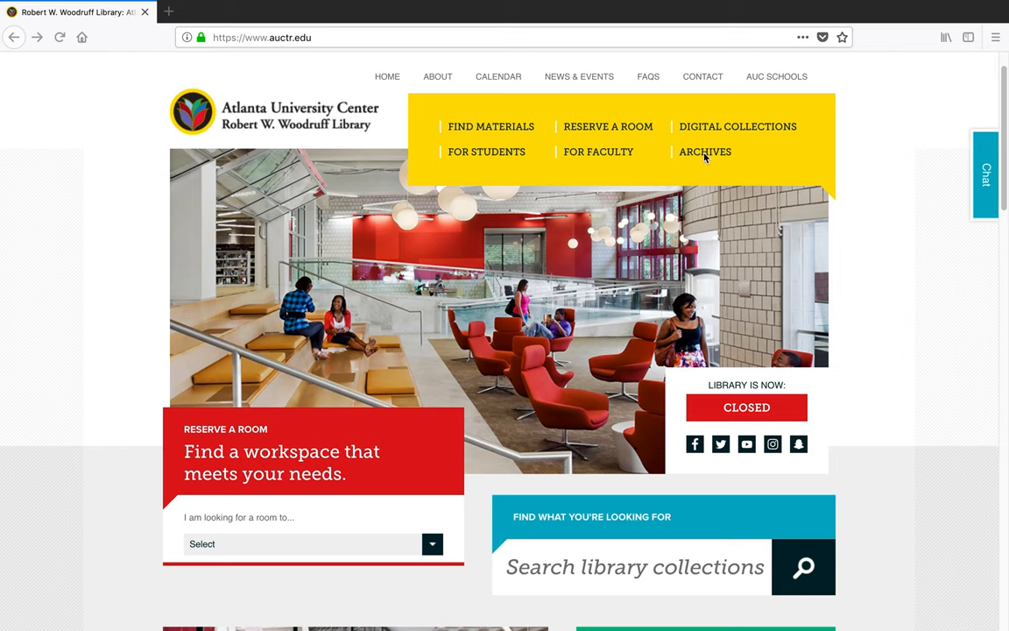
{"action": "mouse_move", "coordinate": [704, 151]}
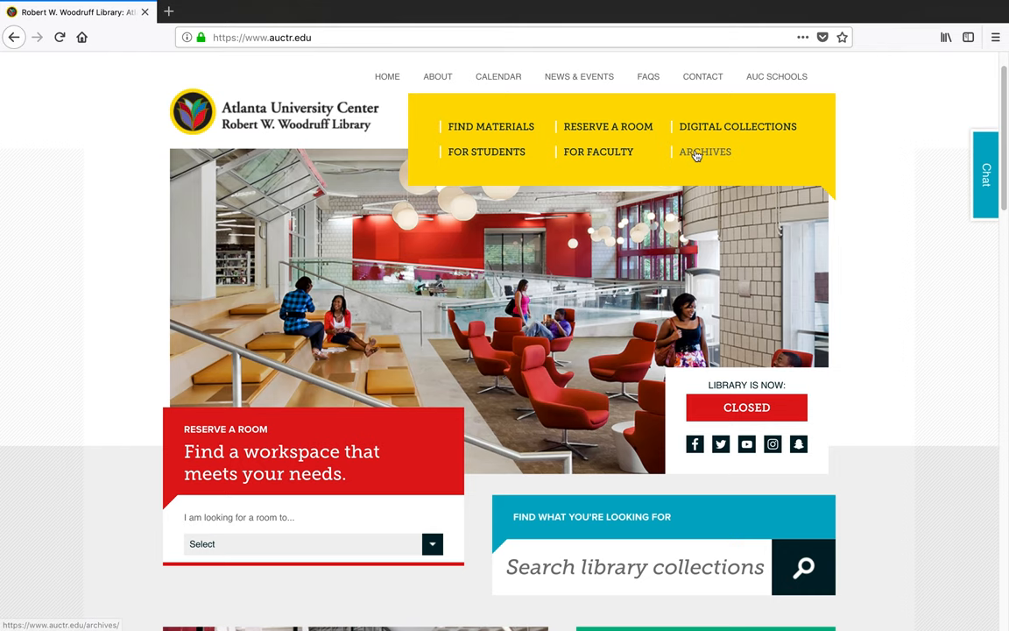
Go to the Archives Research Center and start its Finding Aids collection search.
{"action": "left_click", "coordinate": [704, 151]}
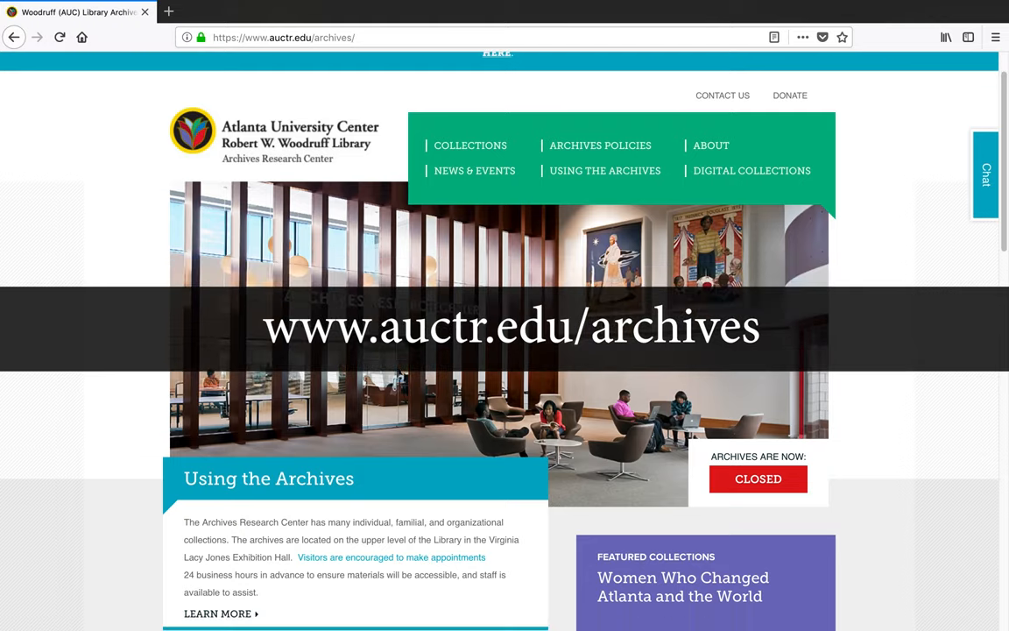
{"action": "scroll", "scroll_direction": "down", "scroll_amount": 3}
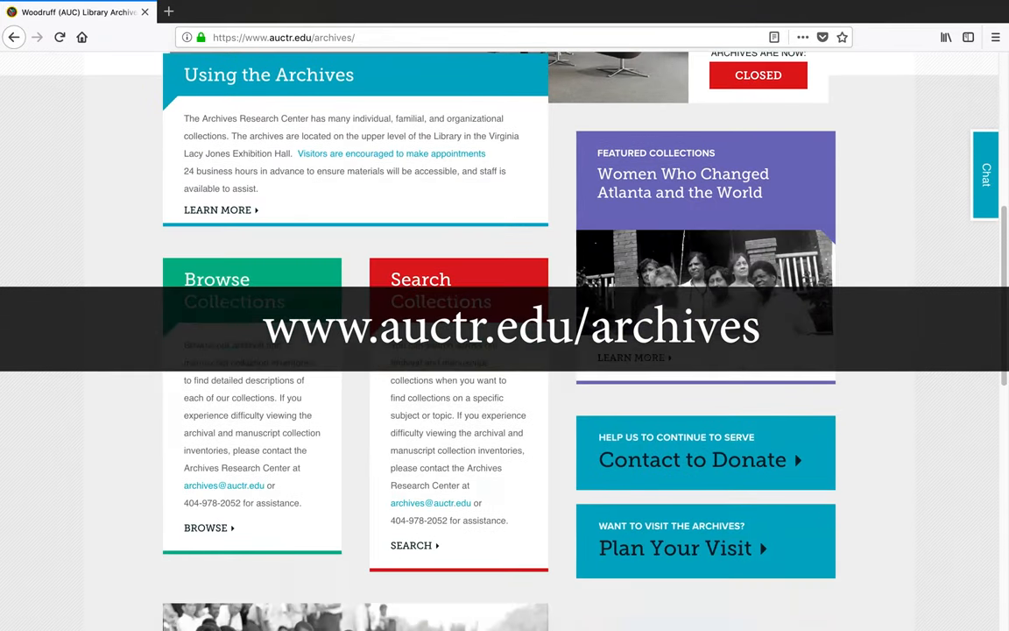
{"action": "scroll", "scroll_direction": "down", "scroll_amount": 3}
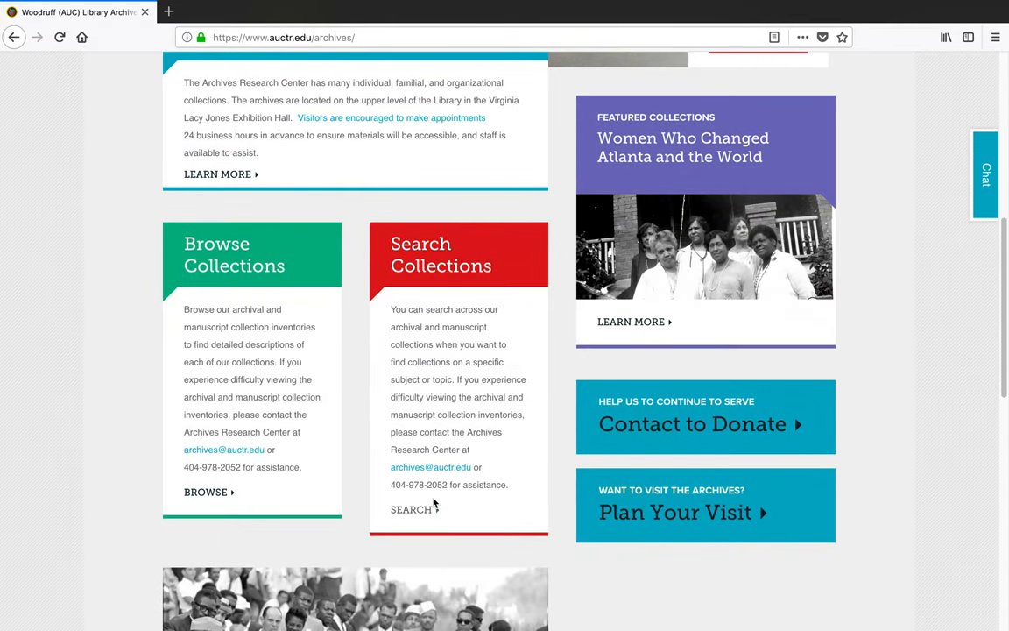
{"action": "left_click", "coordinate": [410, 508]}
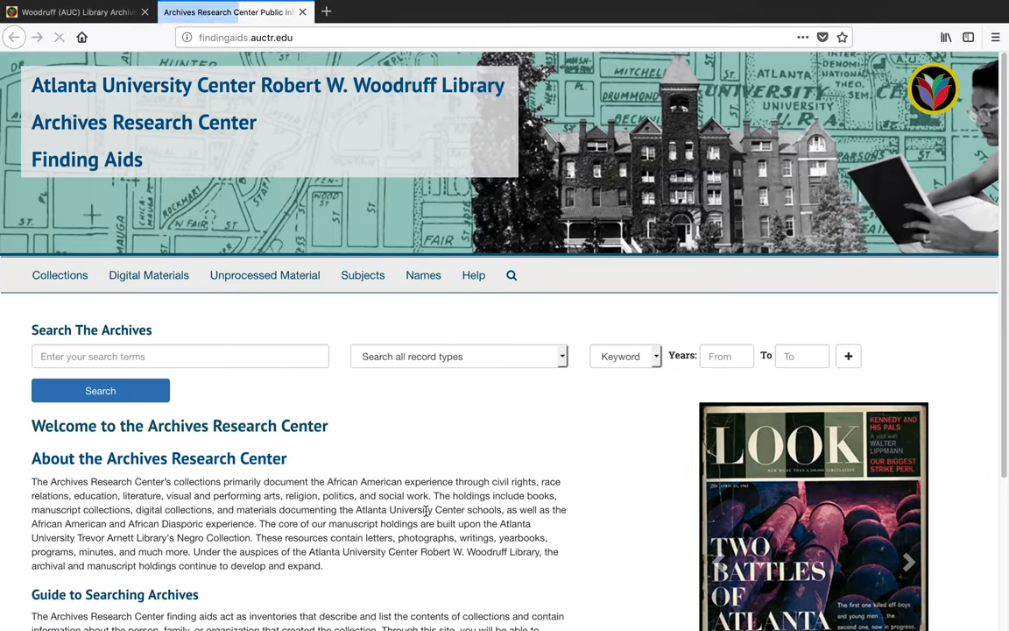
Search the finding aids for 'king', returning 11,982 results led by the Martin Luther King Jr. collection.
{"action": "type", "text": "king"}
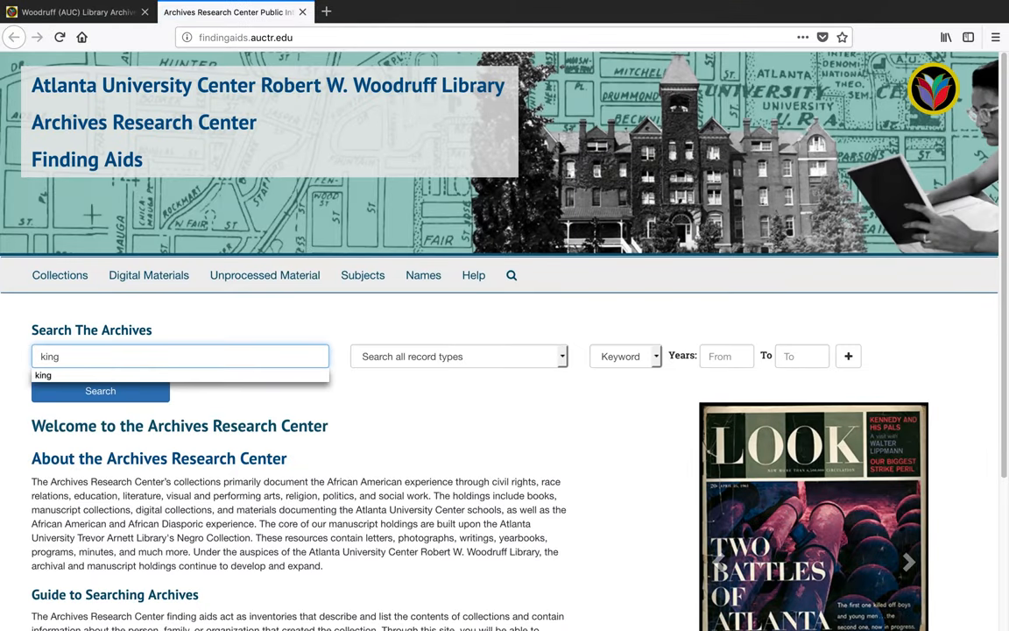
{"action": "left_click", "coordinate": [100, 390]}
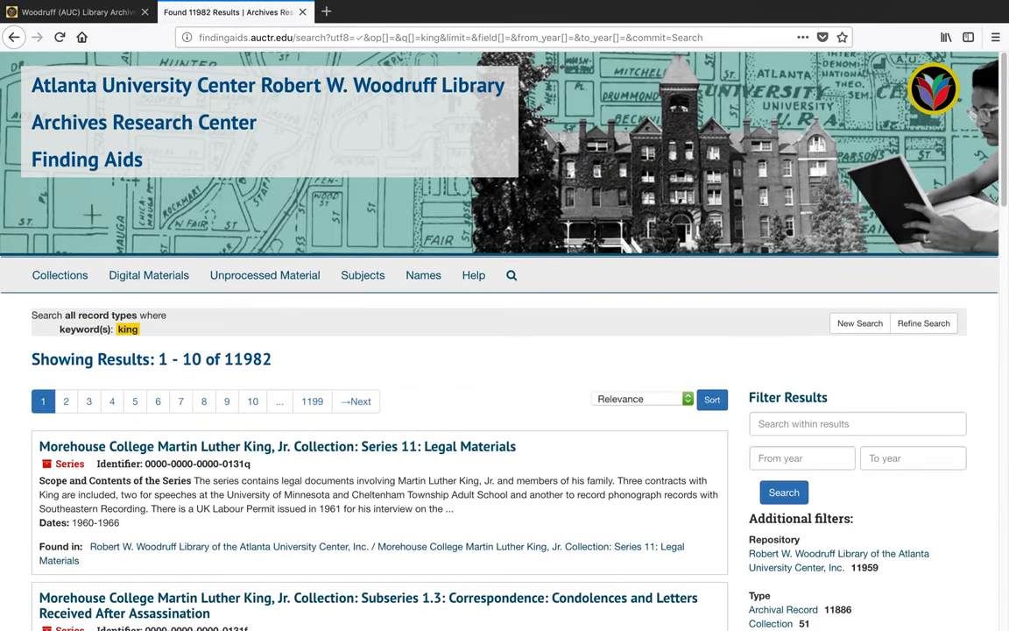
{"action": "scroll", "scroll_direction": "down", "scroll_amount": 3}
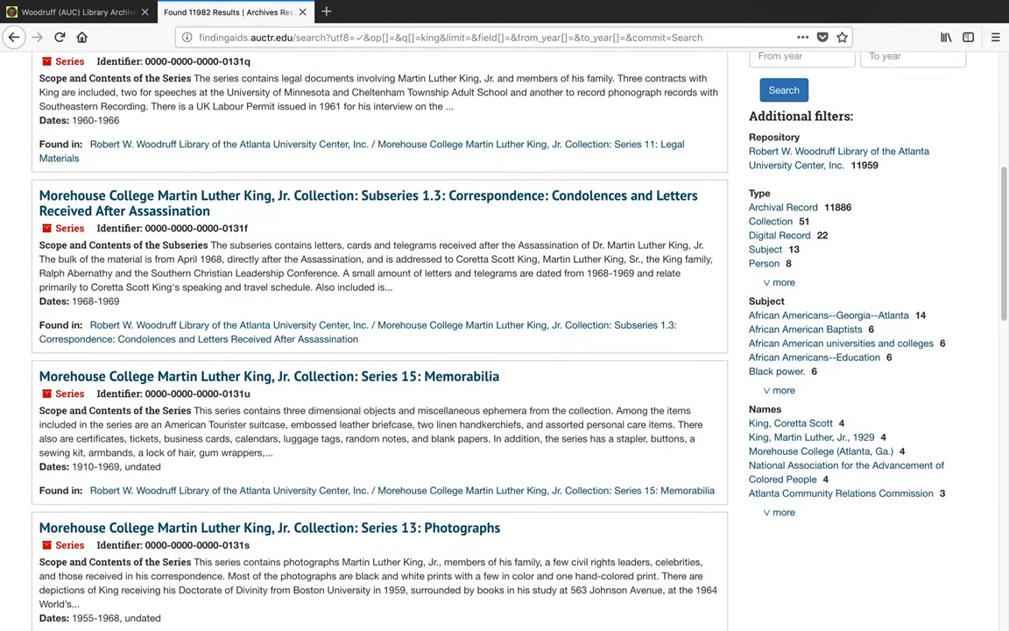